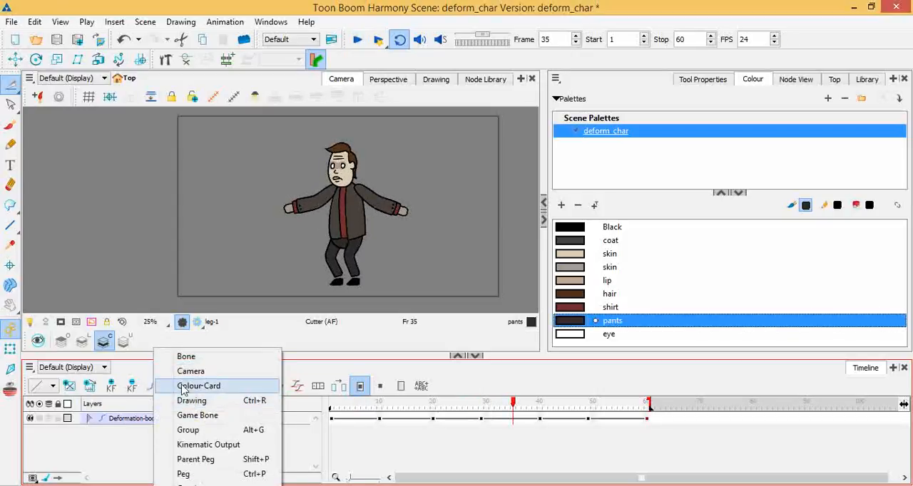
- Add a white Colour Card background and select its Colour-Card node in the Node View
left_click(198, 385)
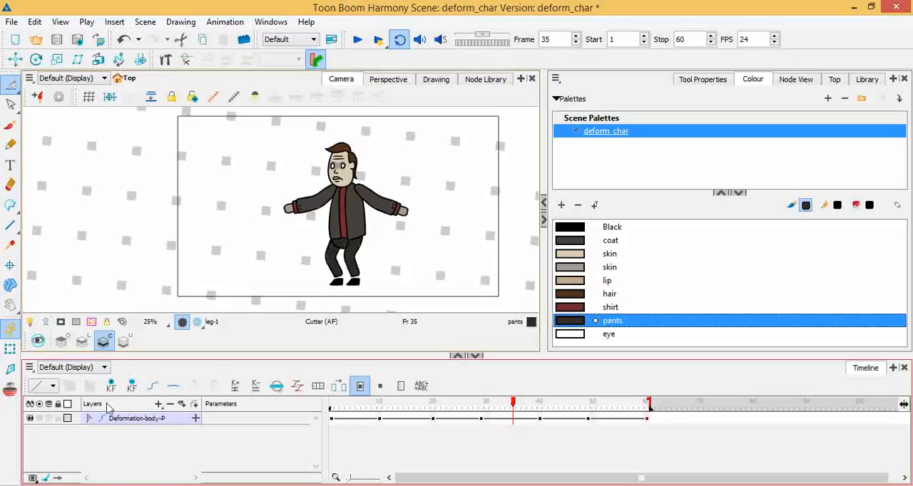
left_click(91, 420)
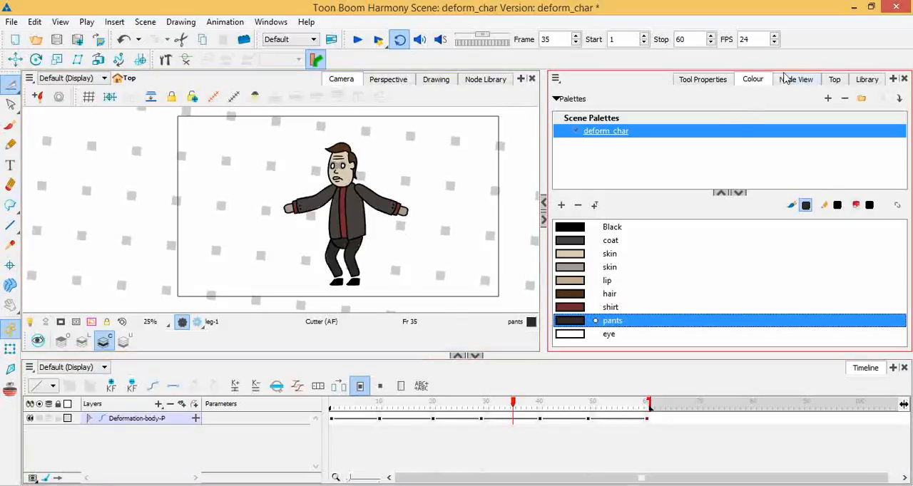
left_click(796, 79)
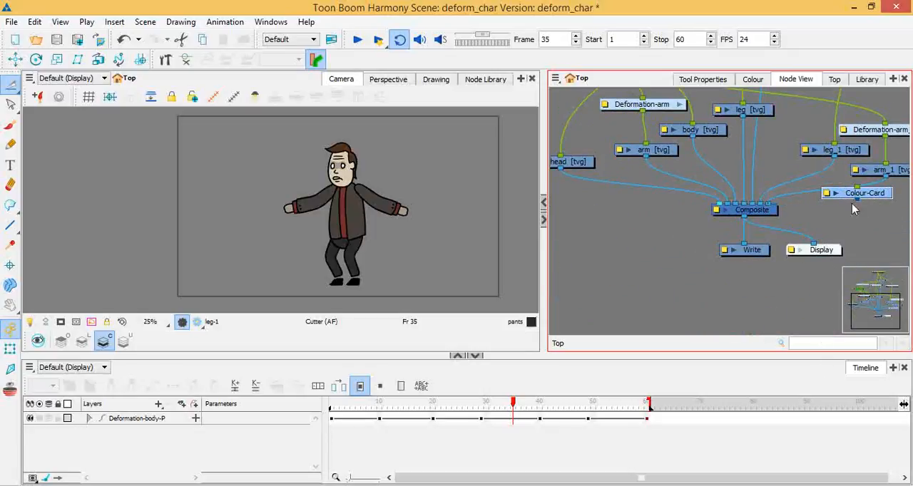
left_click(862, 192)
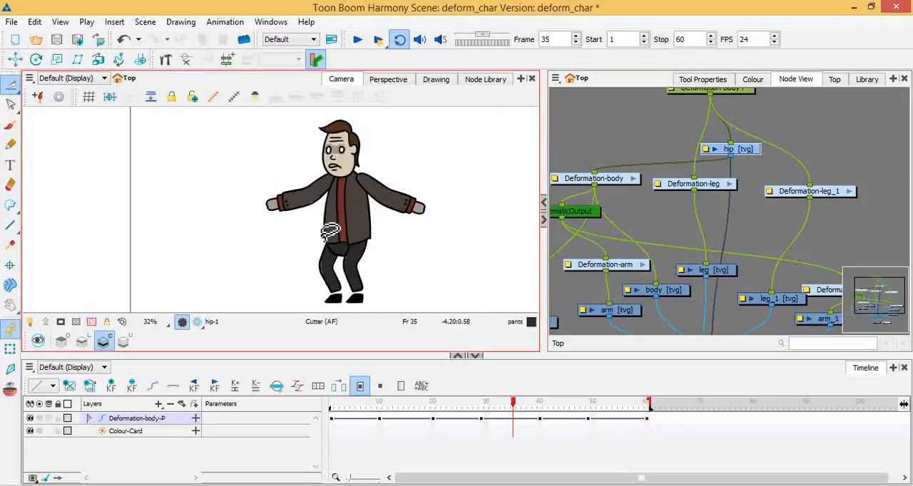
- Switch to the Transform tool, then play the walk animation and stop at frame 20
left_click(10, 88)
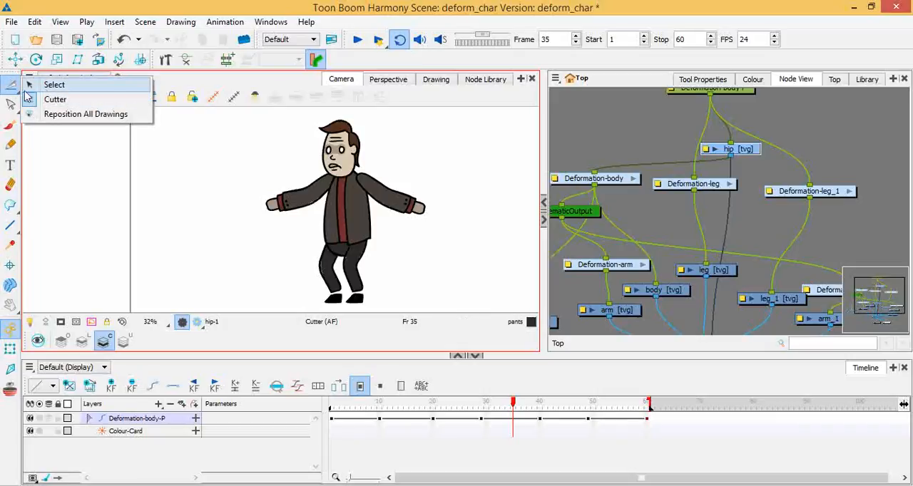
left_click(54, 84)
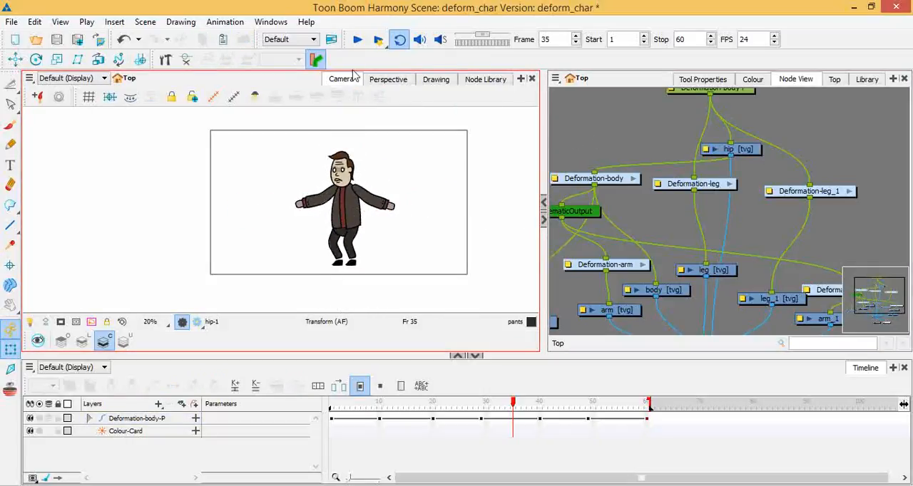
left_click(358, 39)
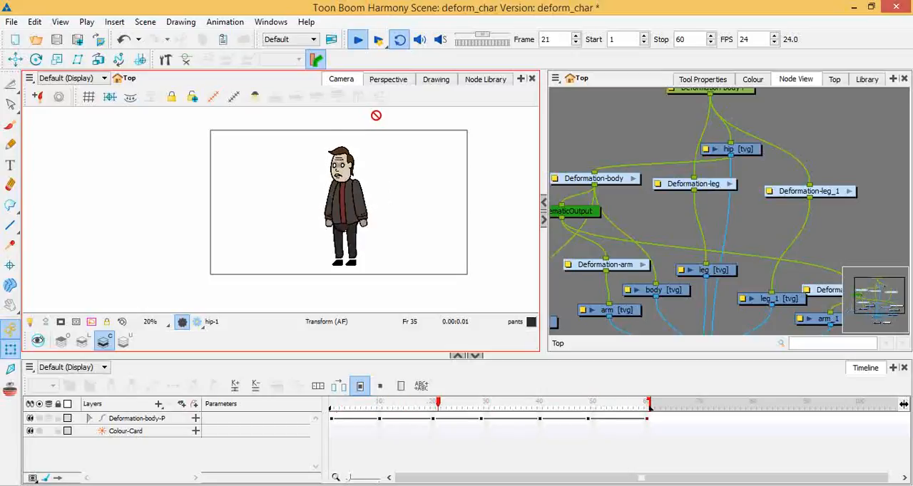
left_click(377, 401)
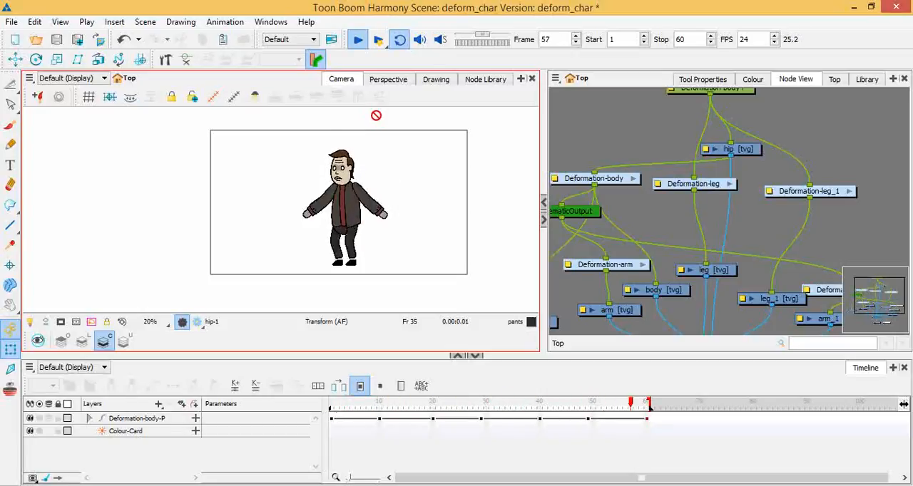
left_click(357, 38)
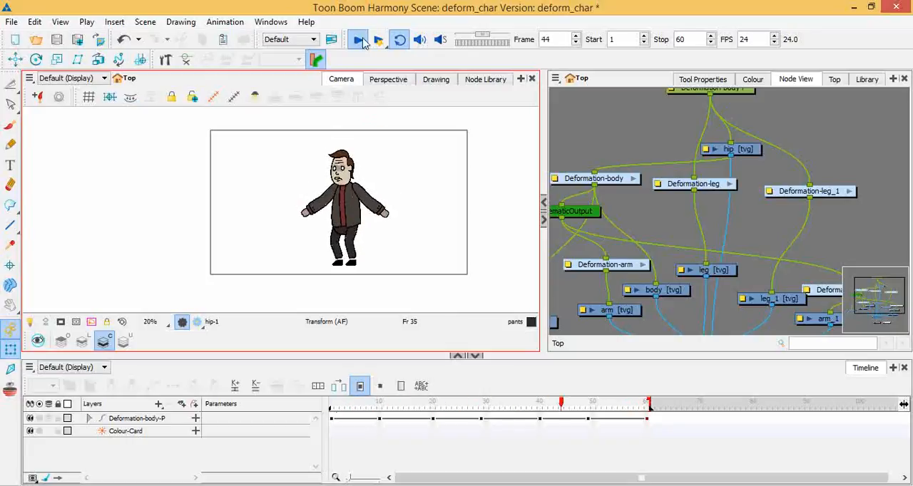
left_click(358, 39)
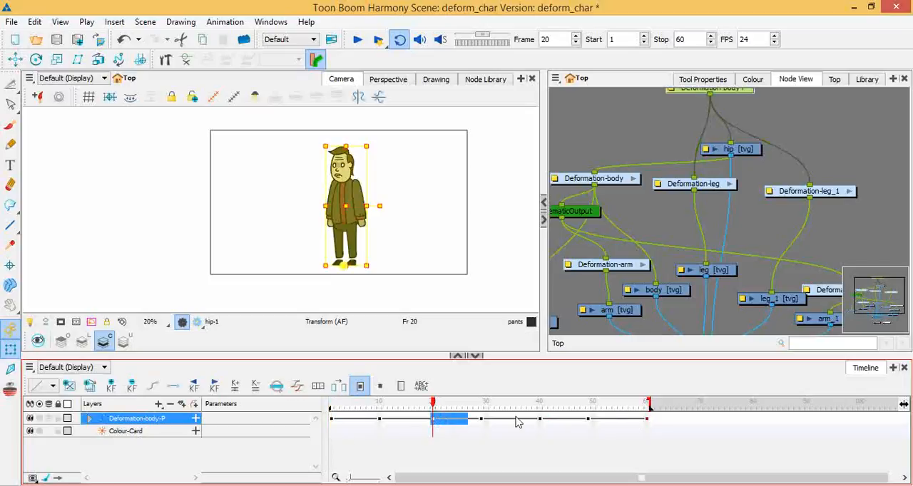
- Delete the Deformation-body-P frames from 20 onward and set playback Start to 20
left_click(131, 386)
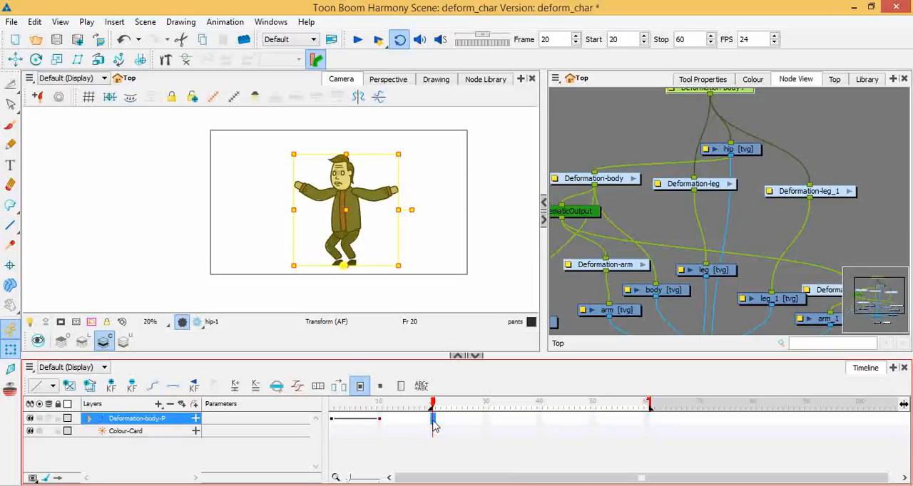
left_click(330, 421)
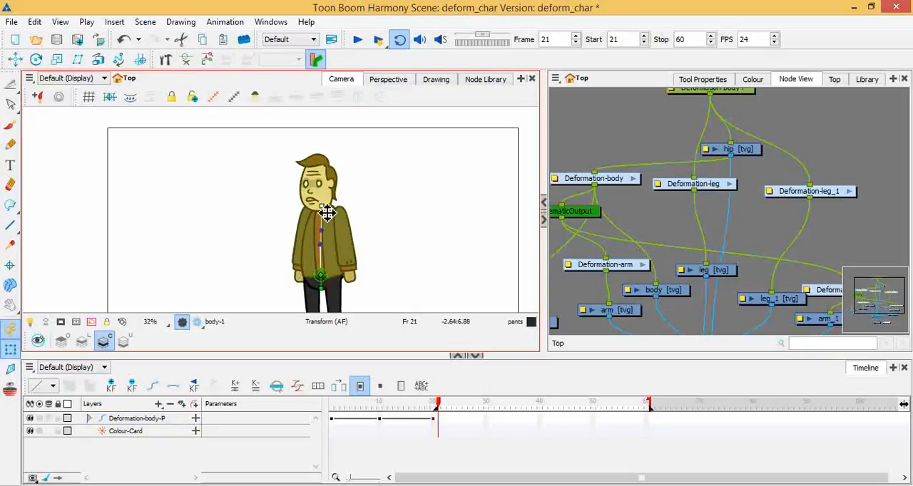
left_click_drag(326, 213, 295, 166)
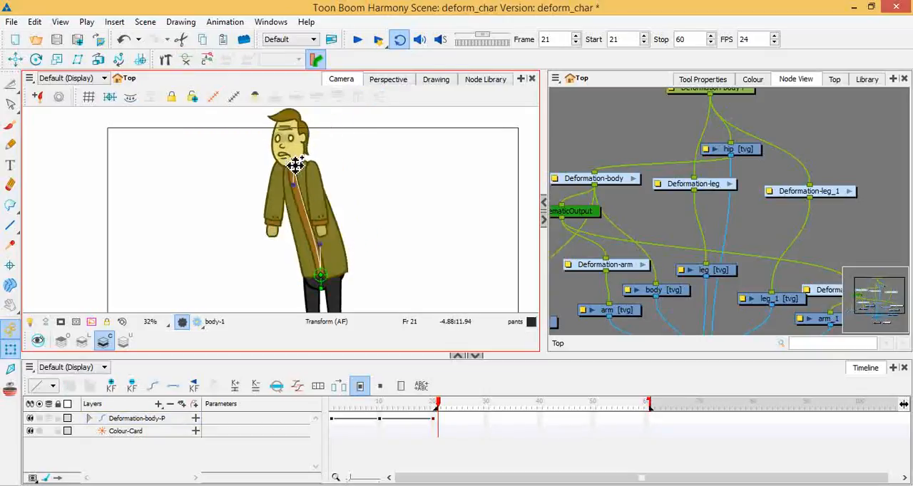
left_click_drag(296, 167, 321, 196)
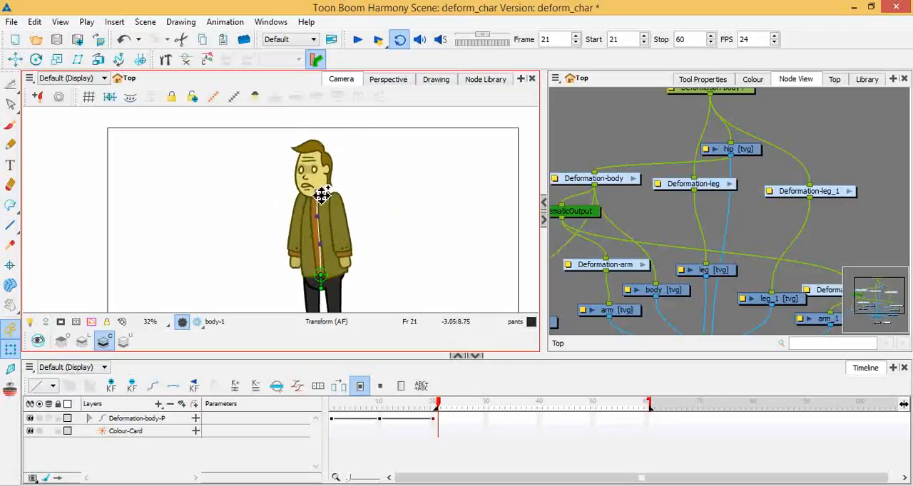
left_click_drag(320, 197, 315, 188)
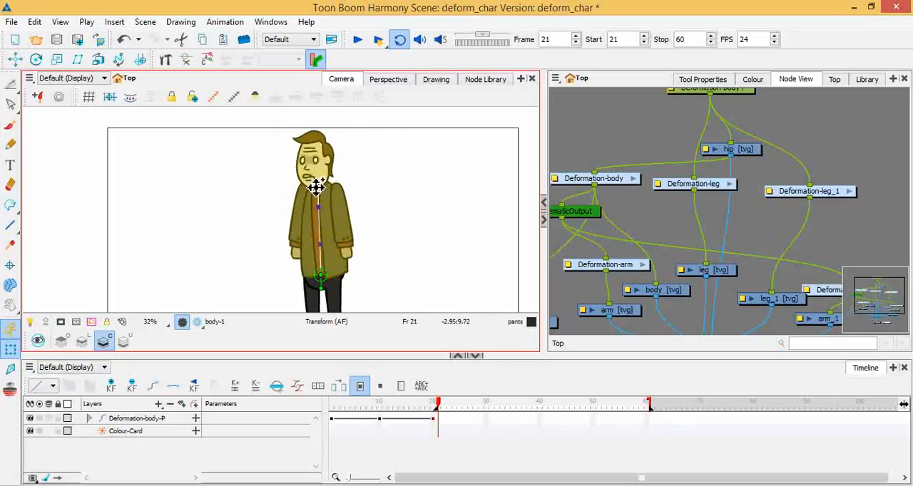
left_click_drag(319, 182, 269, 191)
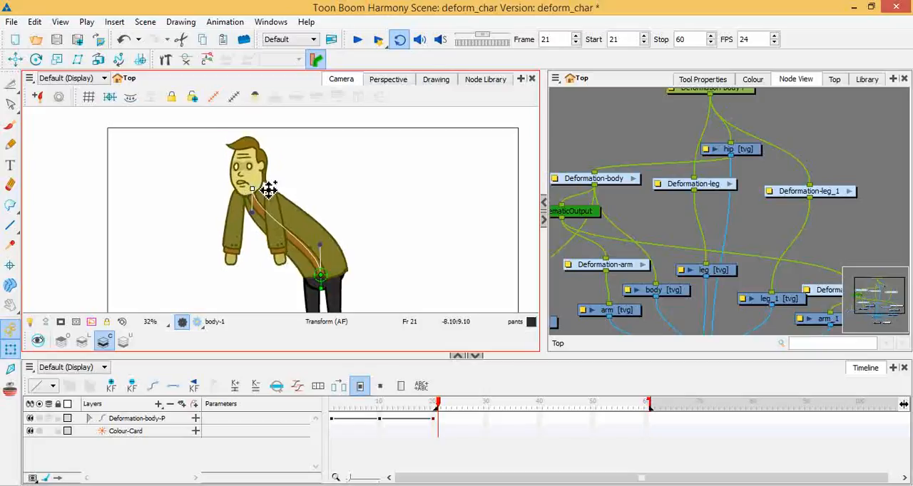
left_click_drag(270, 191, 329, 196)
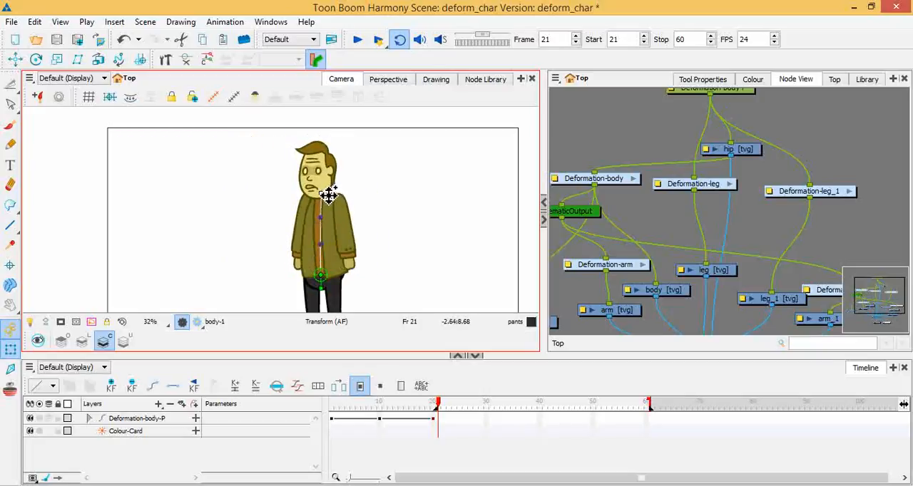
left_click_drag(328, 198, 317, 185)
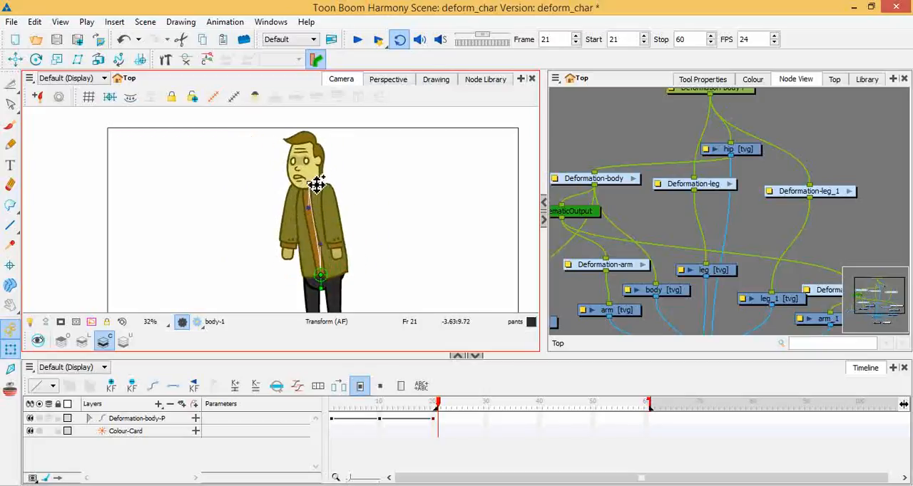
left_click_drag(315, 186, 325, 164)
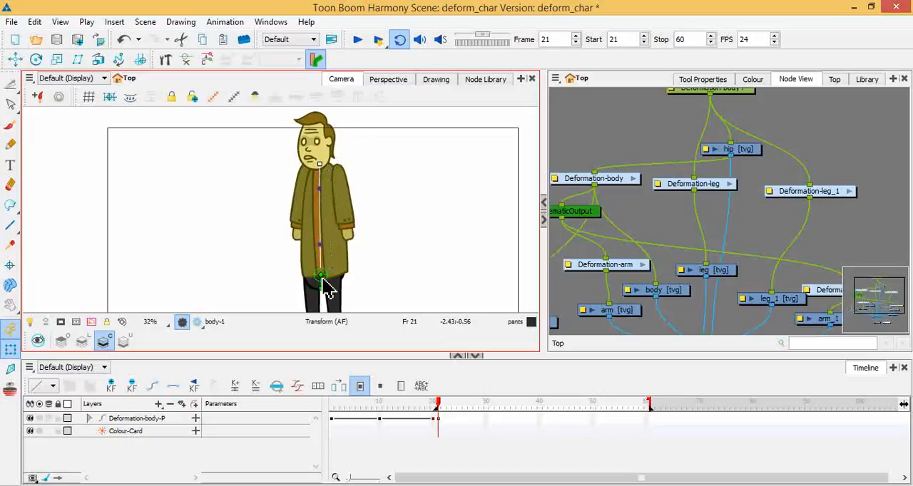
left_click_drag(319, 276, 320, 257)
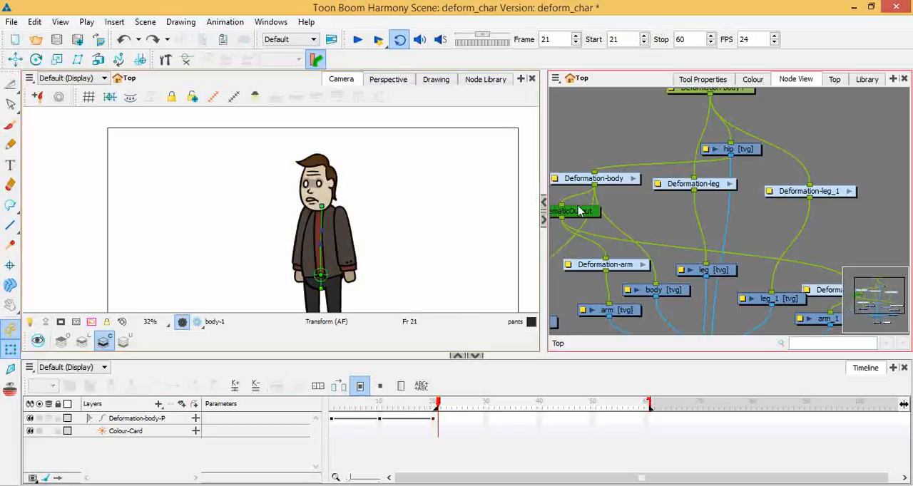
mouse_move(606, 232)
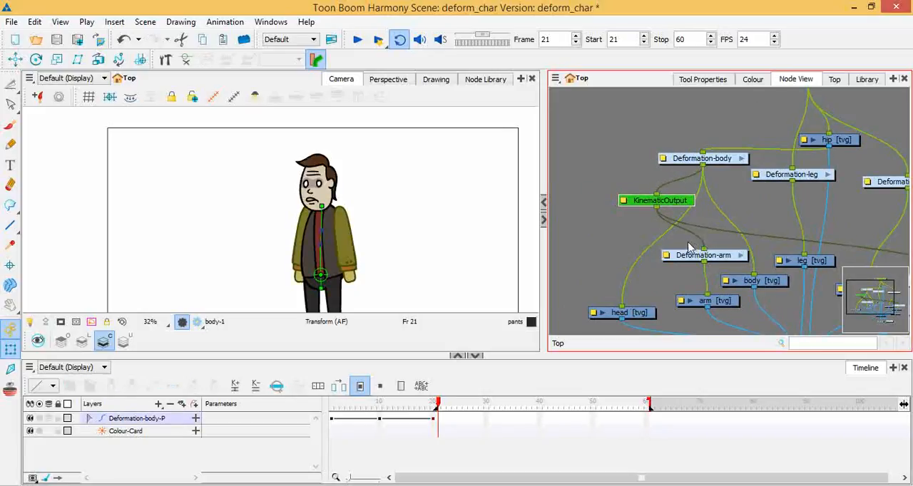
mouse_move(675, 251)
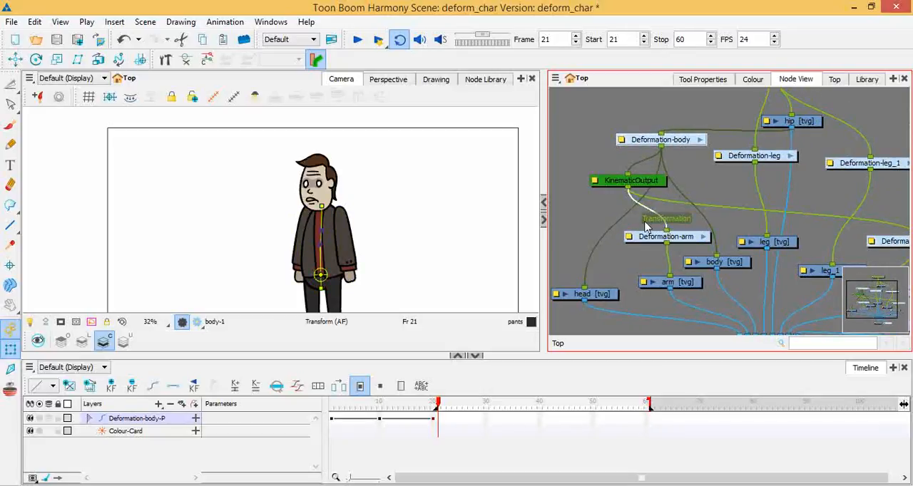
mouse_move(650, 186)
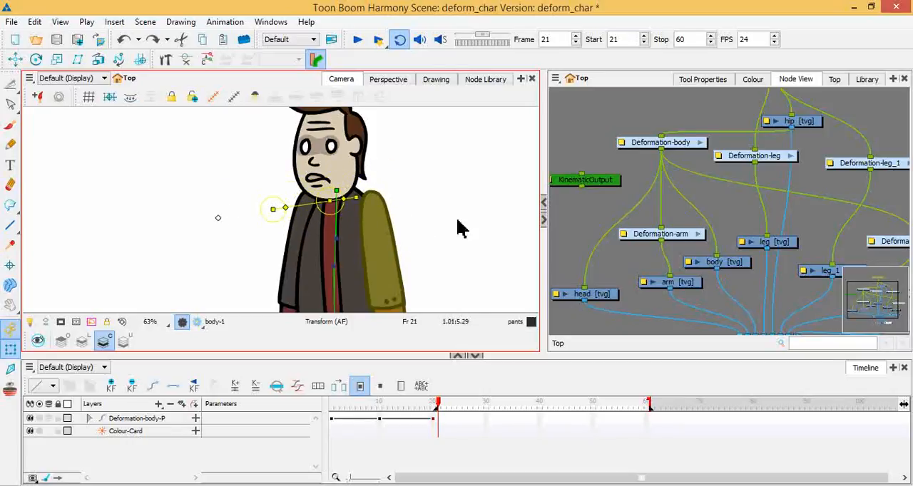
- Adjust the arm deformer's control points along the right coat sleeve from the shoulder
left_click(661, 148)
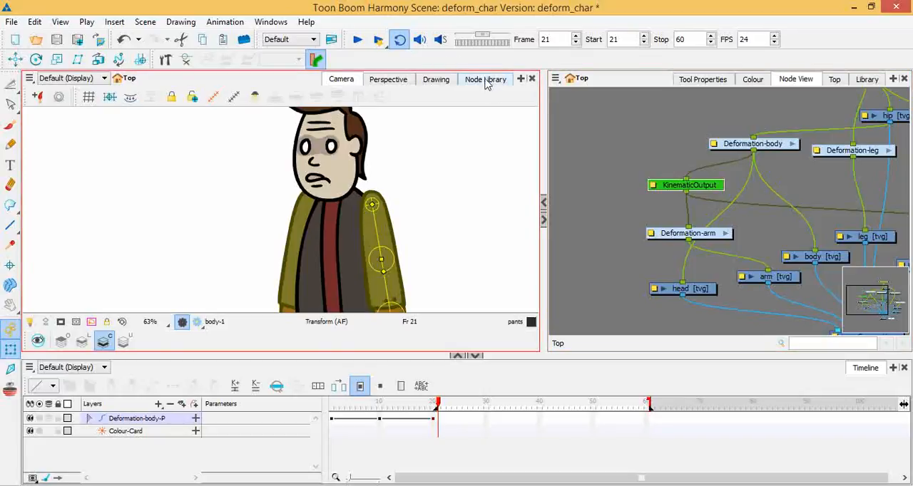
- Search the Node Library for 'kine' and drag KinematicOutput out of the arm chain
left_click(485, 78)
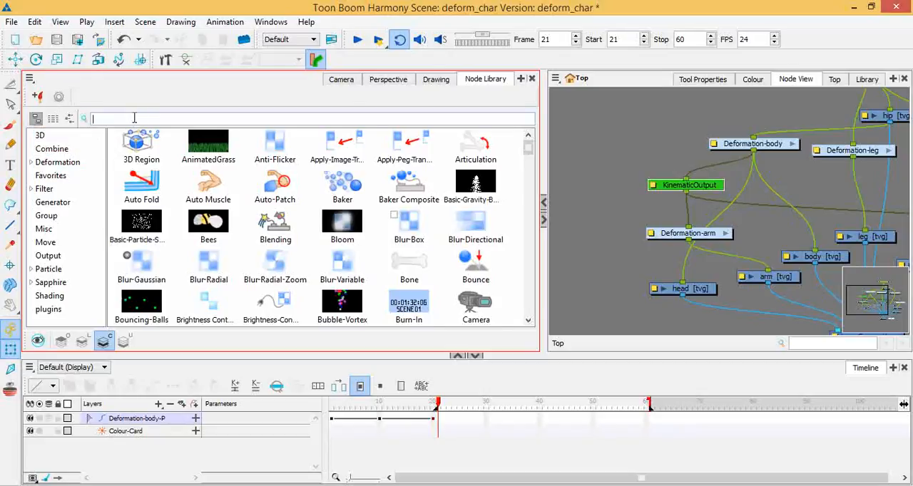
type("kine")
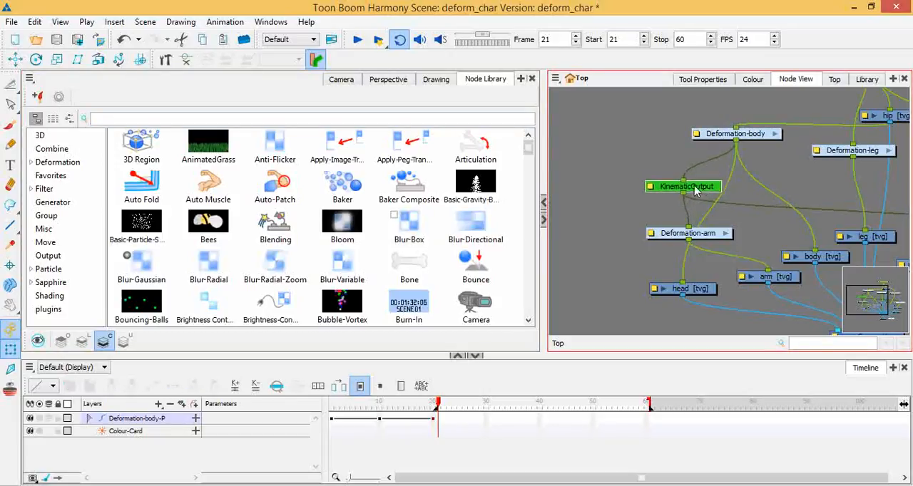
left_click_drag(683, 186, 684, 181)
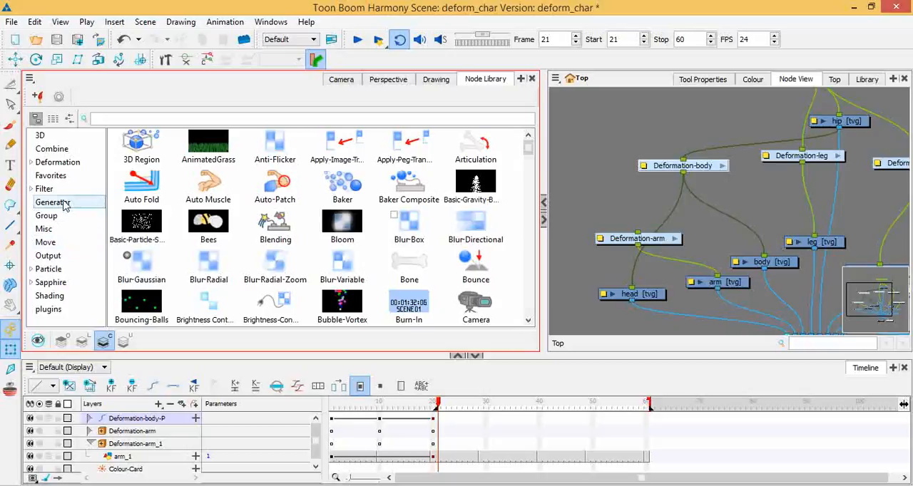
- List the Deformation node types and pan the Node View onto the deformation nodes
left_click(57, 162)
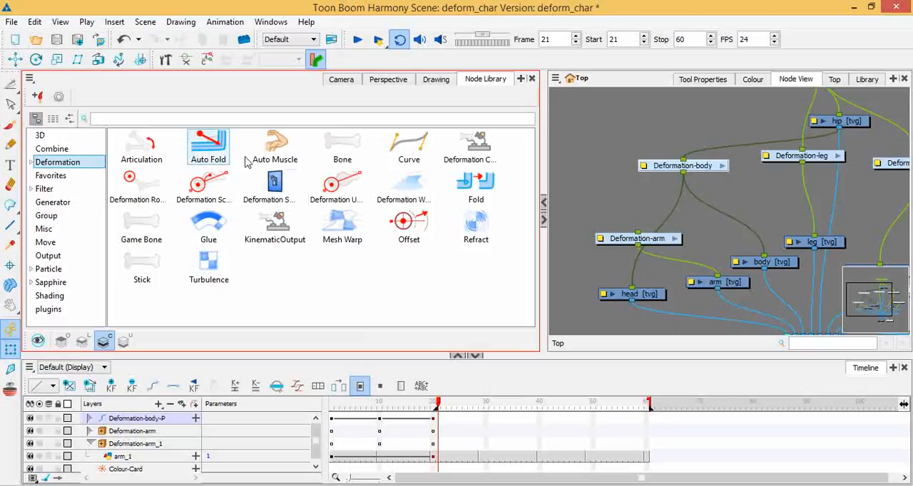
mouse_move(274, 225)
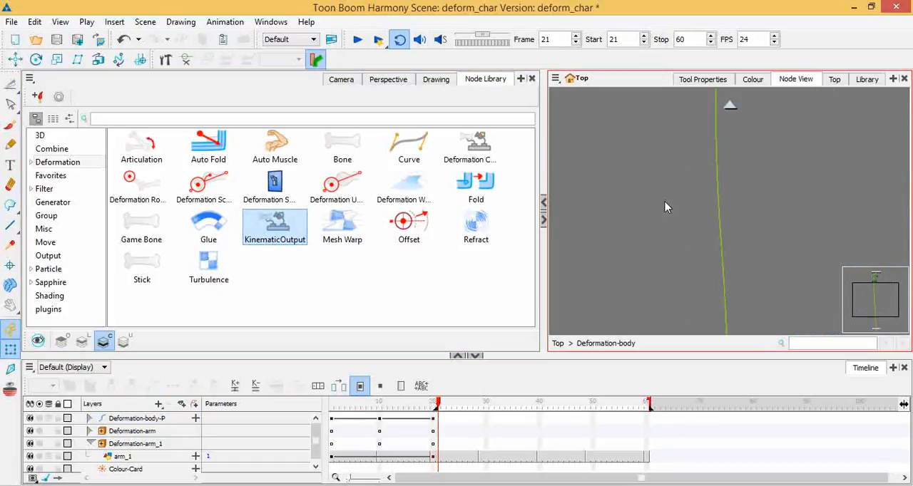
mouse_move(715, 222)
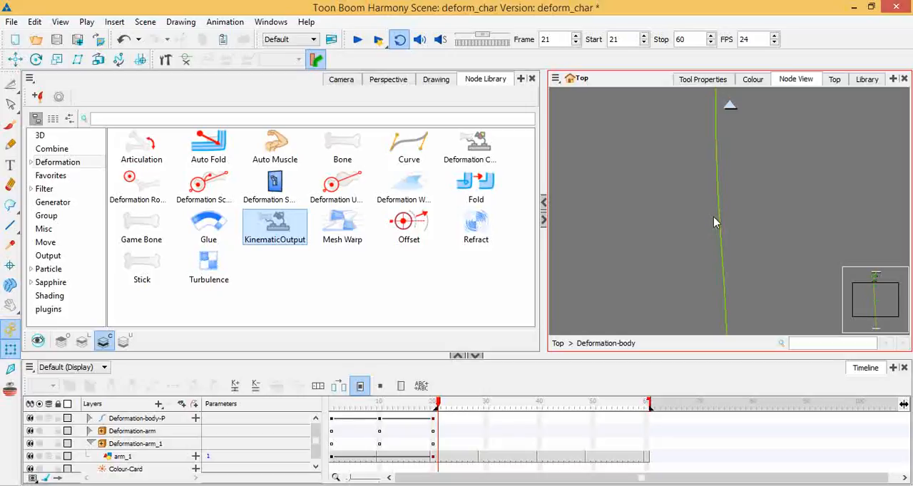
left_click_drag(275, 225, 645, 214)
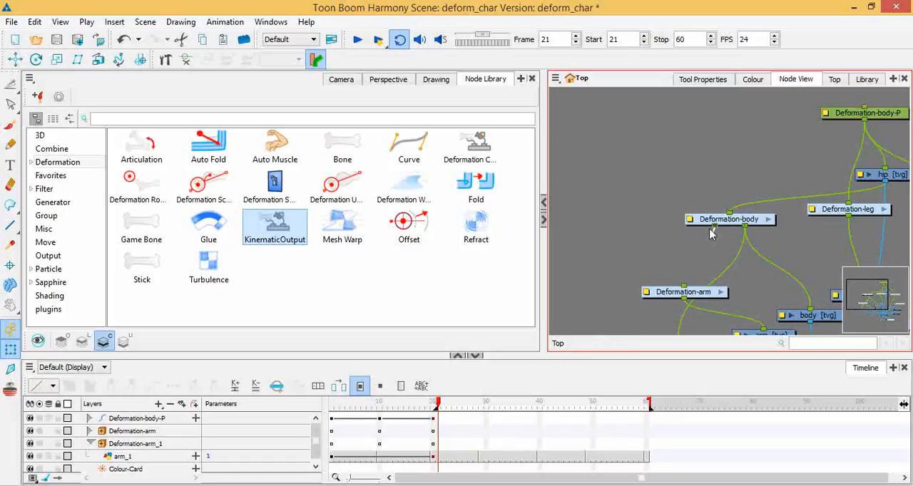
mouse_move(716, 230)
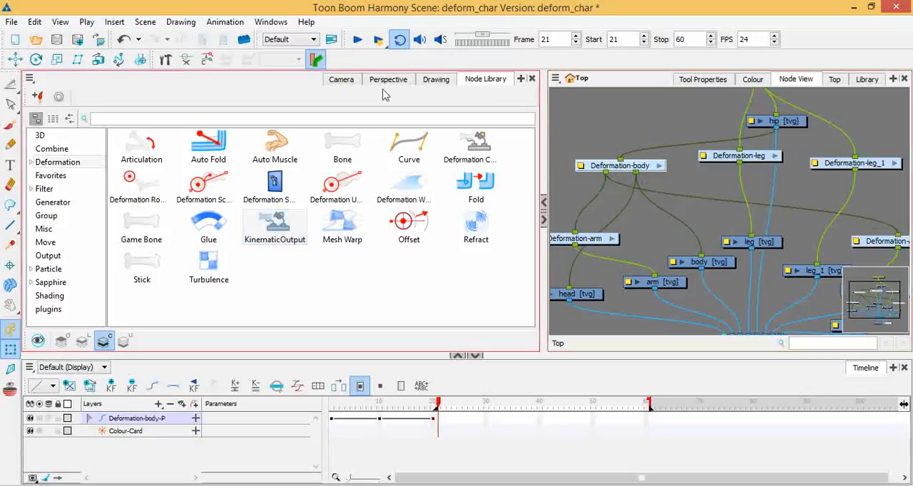
- Show the character in the Camera view and drag the arm bone to test bending
left_click(340, 79)
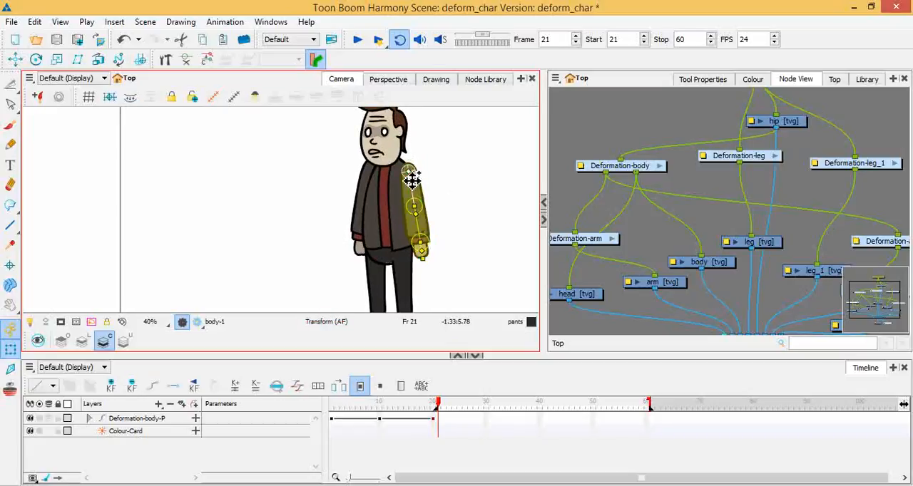
left_click_drag(411, 178, 404, 175)
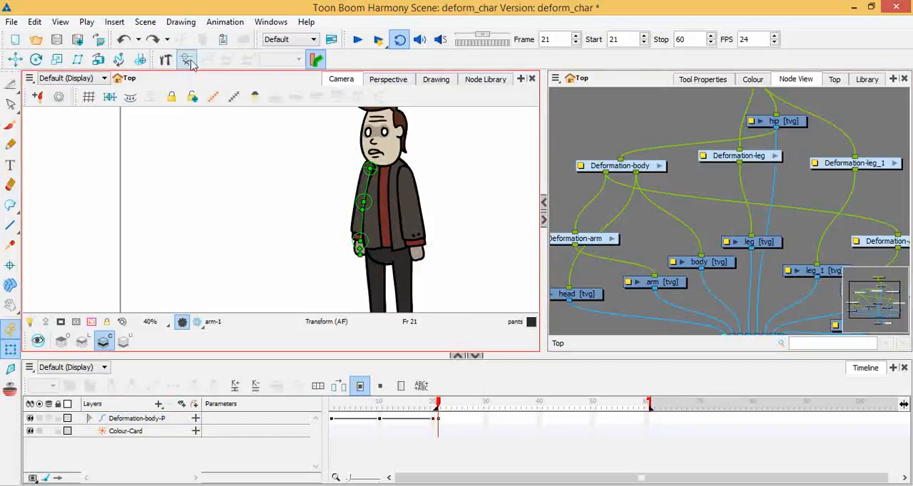
mouse_move(187, 59)
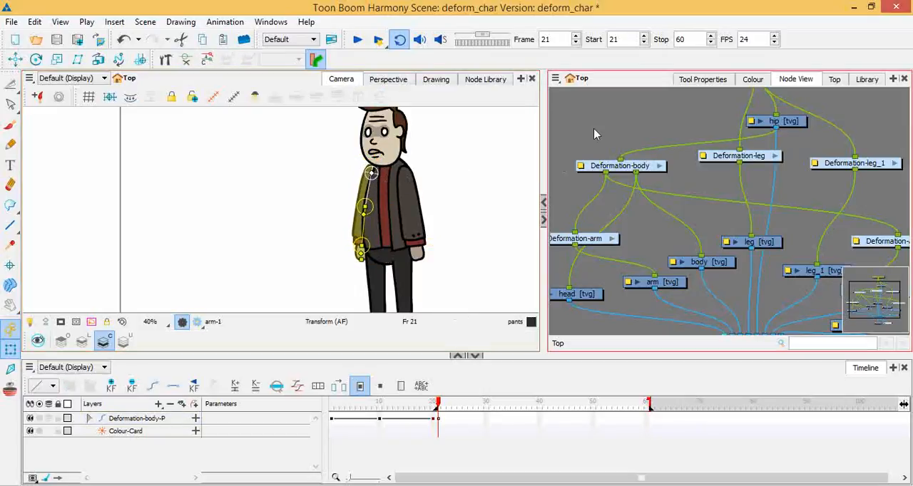
- Select the head, leg and hip to inspect their deformers, and reposition the hip node
left_click(569, 294)
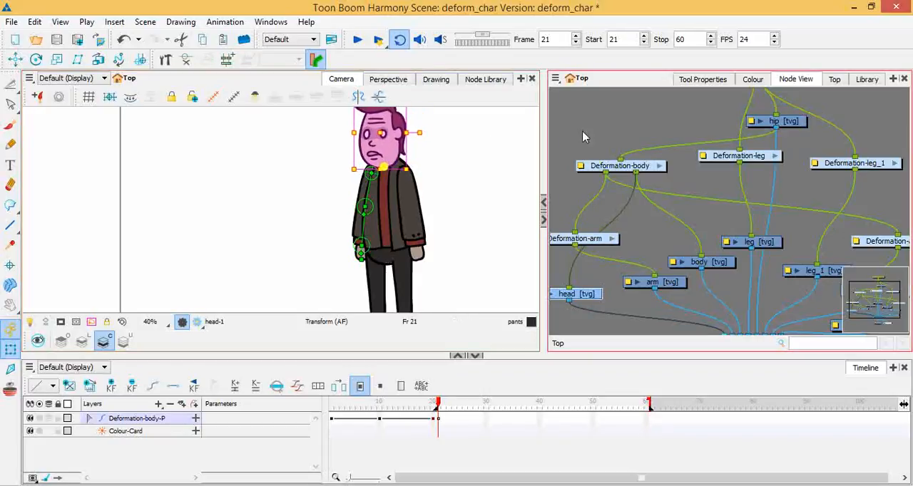
left_click(186, 59)
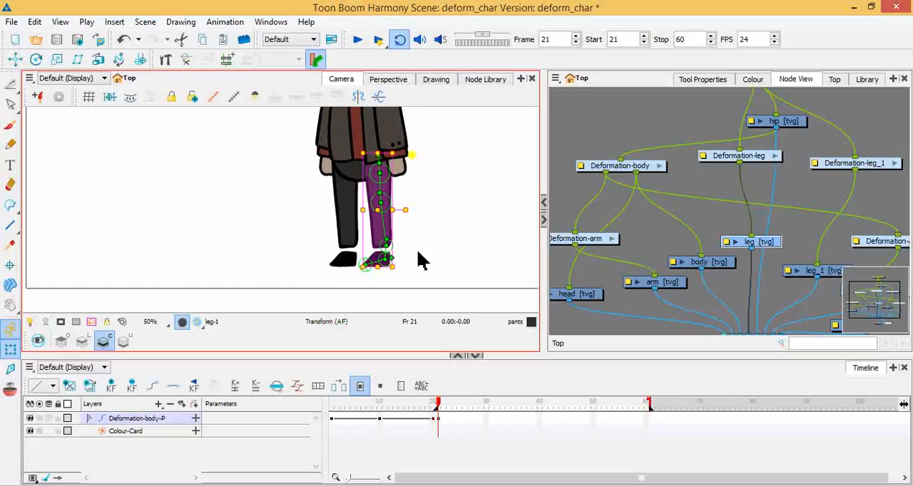
left_click(413, 402)
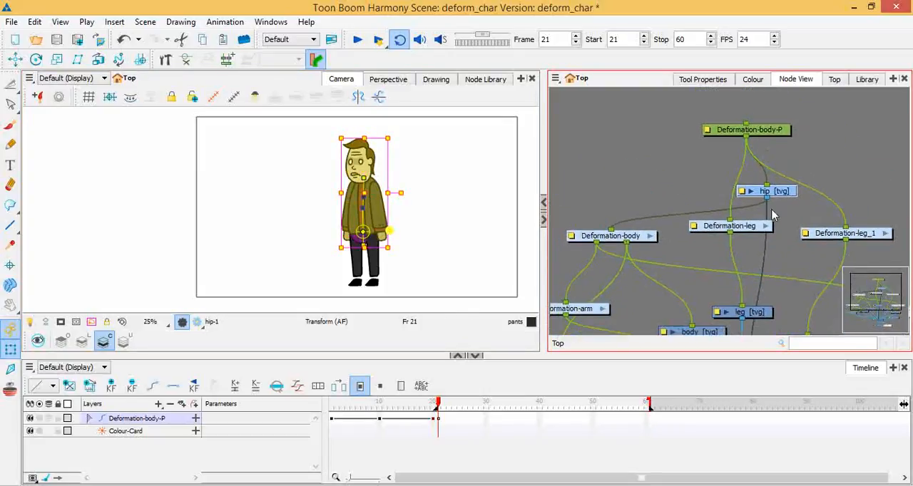
left_click(761, 191)
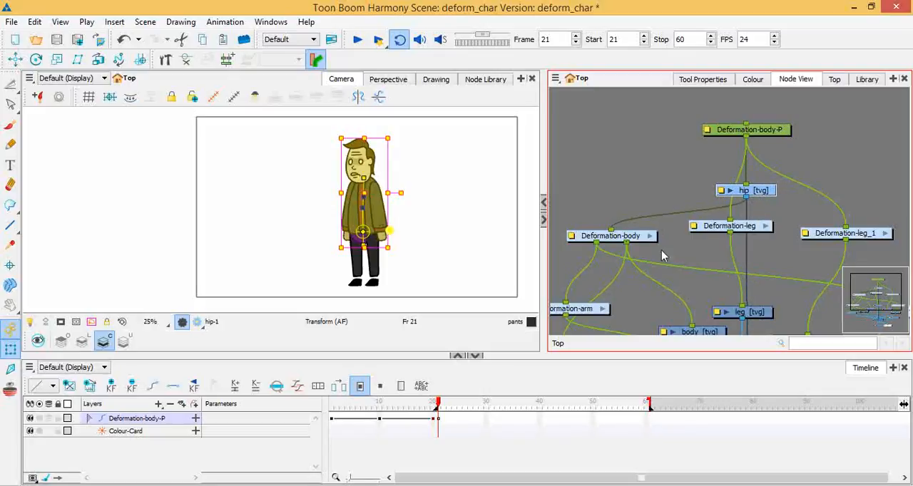
mouse_move(442, 248)
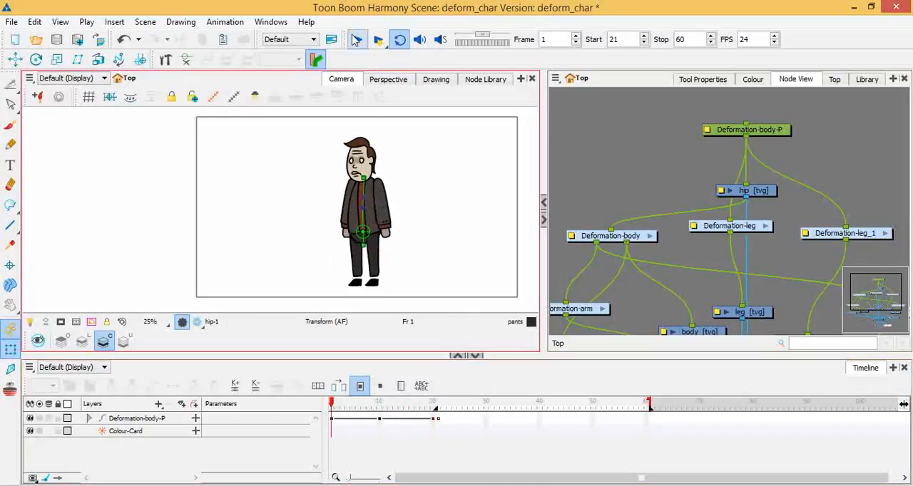
- Play the animation from frame 1 and stop at frame 8 in the crouching pose
left_click(356, 39)
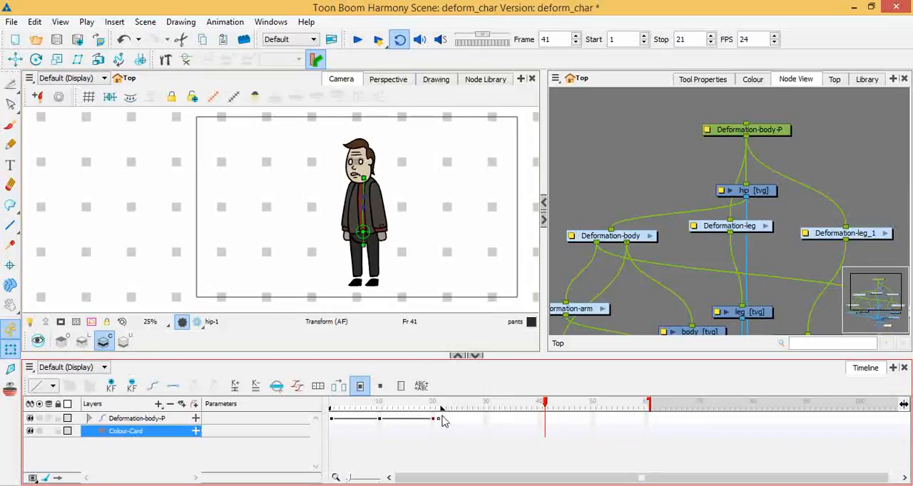
left_click(357, 39)
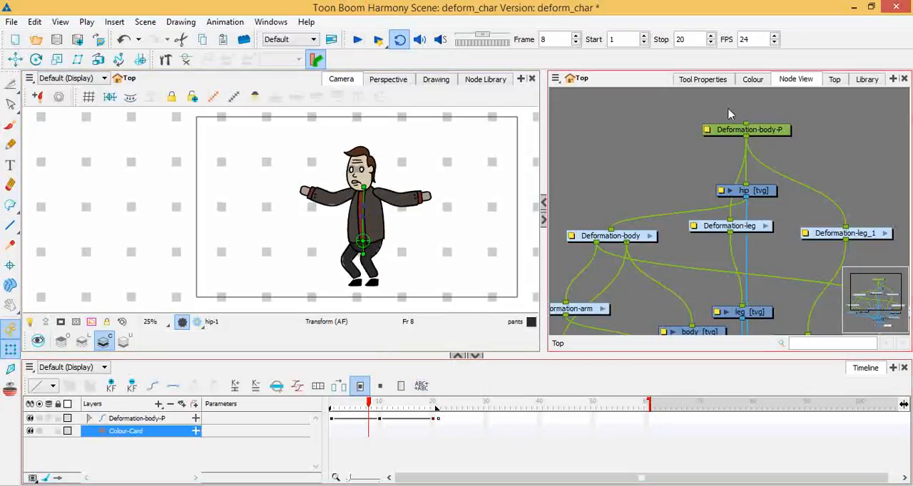
mouse_move(755, 82)
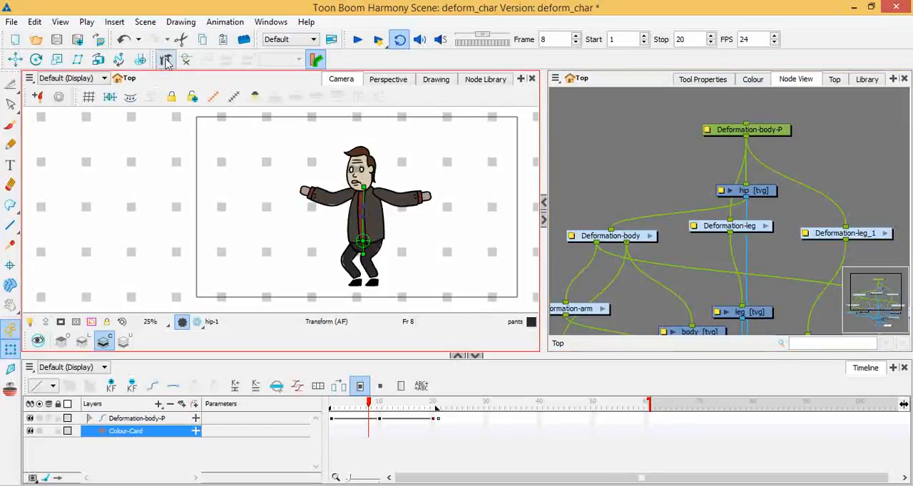
- Select the Rigging tool and display its Tool Properties with infinite-influence bone and curve options
left_click(166, 59)
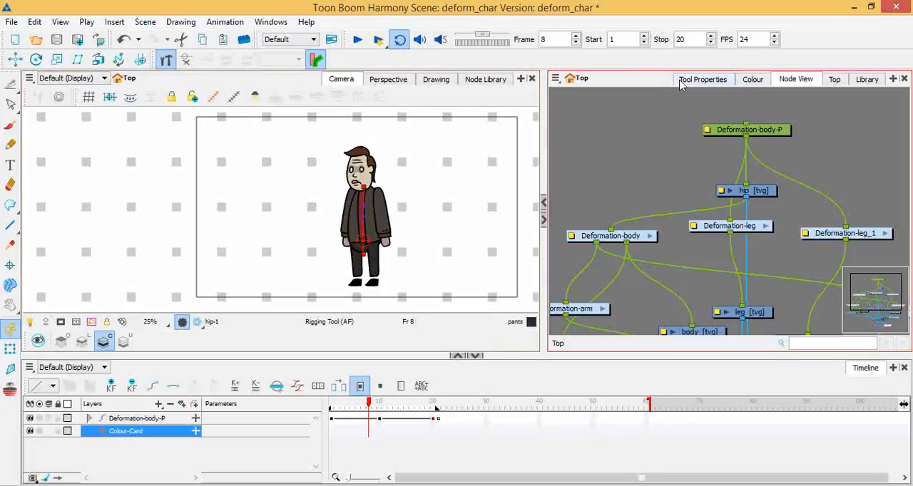
left_click(702, 79)
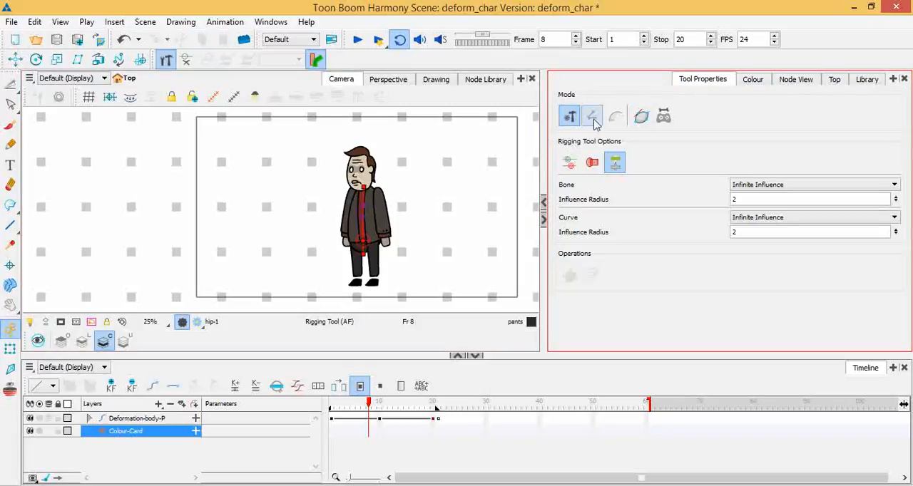
mouse_move(569, 116)
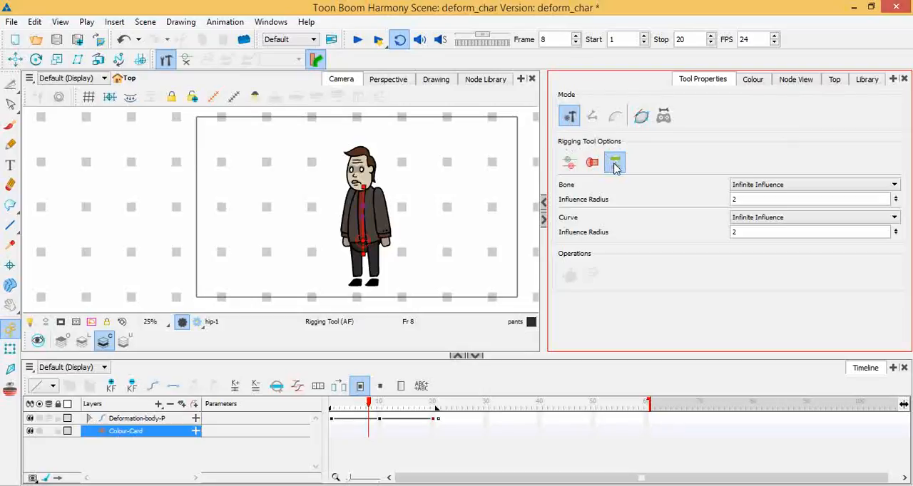
mouse_move(614, 163)
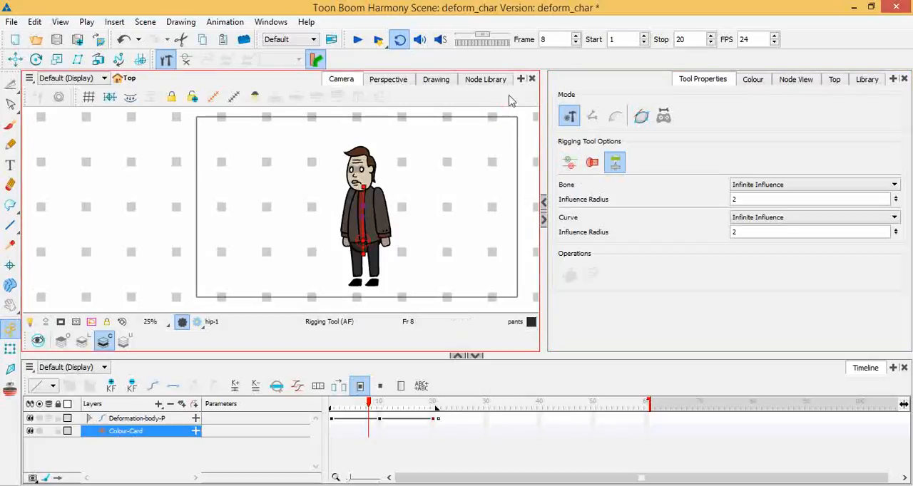
mouse_move(531, 107)
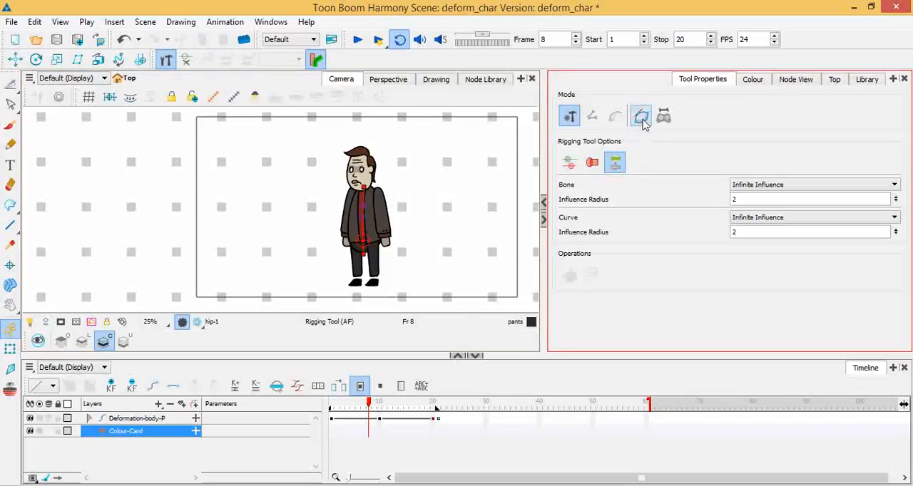
mouse_move(639, 117)
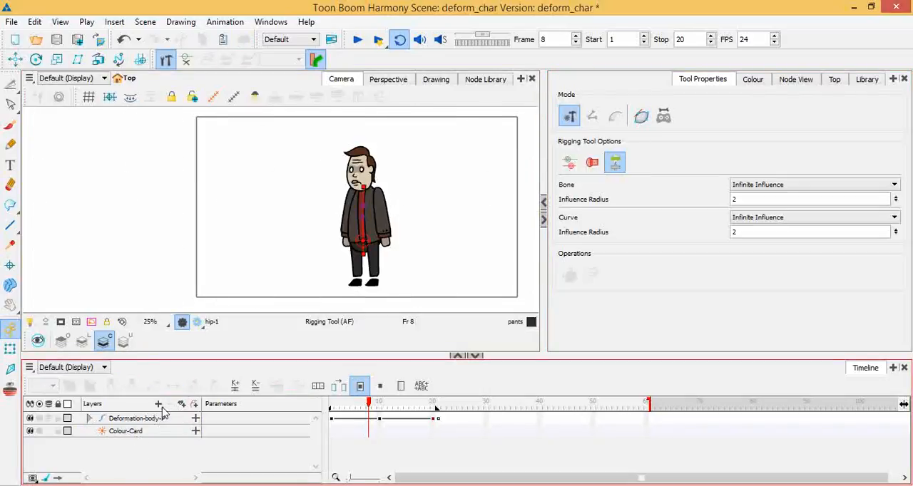
- Add a new drawing layer named 'sheet' and pick black at frame 1
left_click(152, 404)
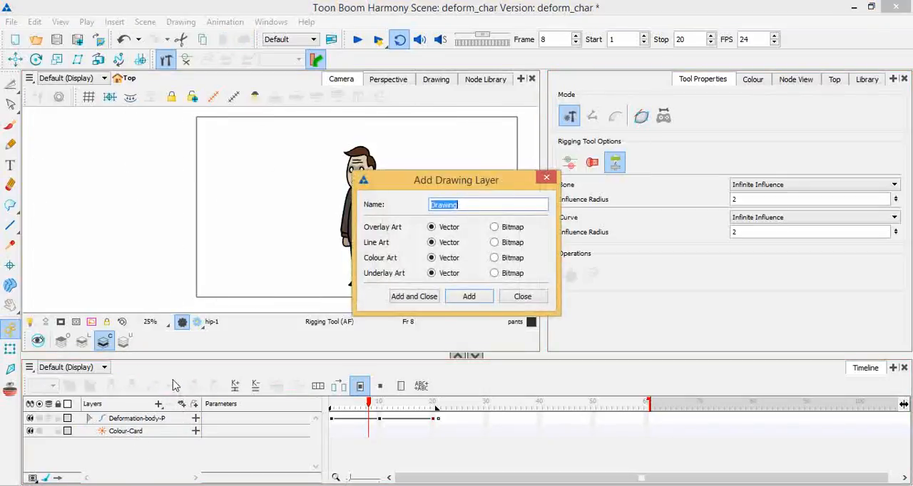
type("shee")
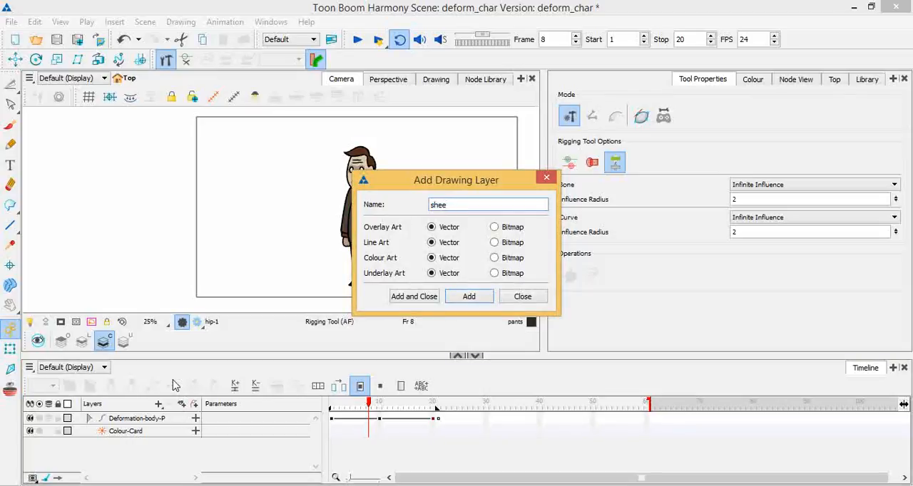
left_click(468, 295)
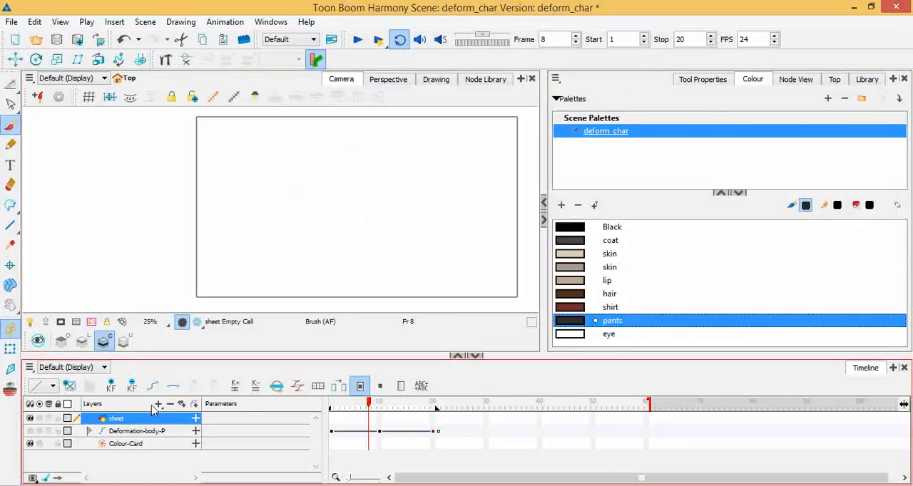
mouse_move(291, 430)
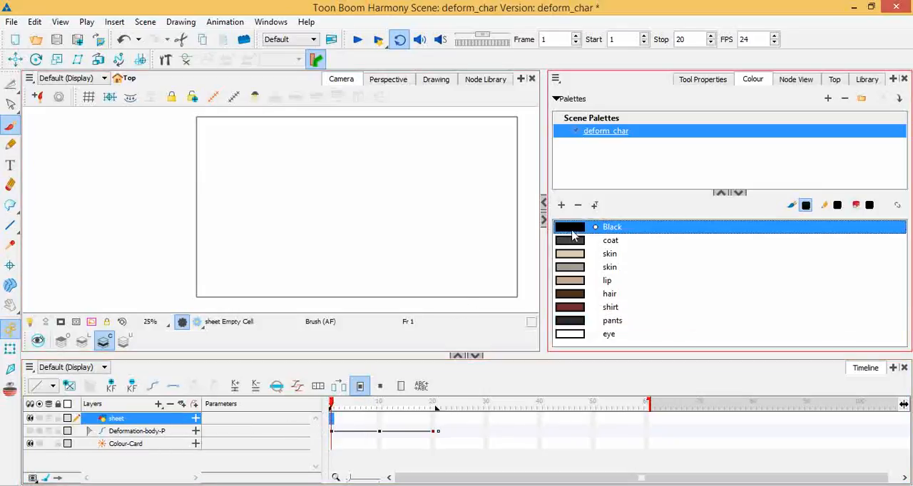
- Brush the envelope's left, top, right and bottom edges plus flap lines, then switch to Select
left_click_drag(245, 157, 245, 214)
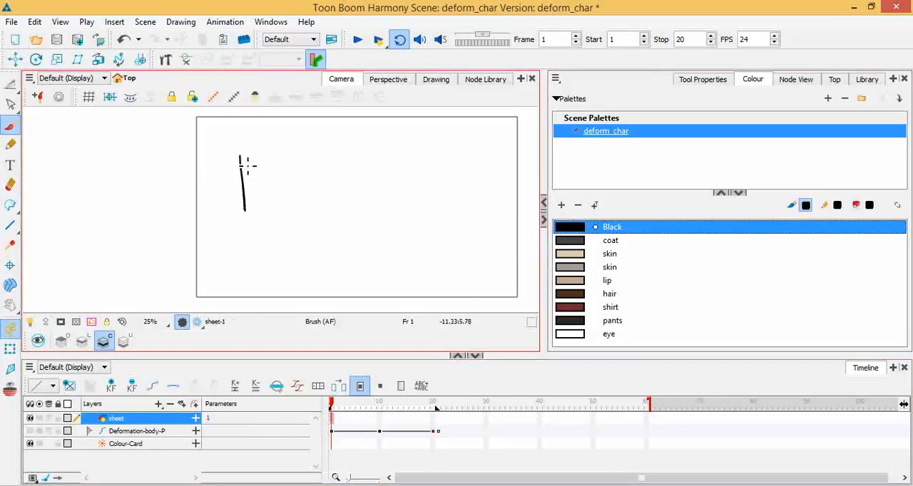
left_click_drag(246, 159, 349, 150)
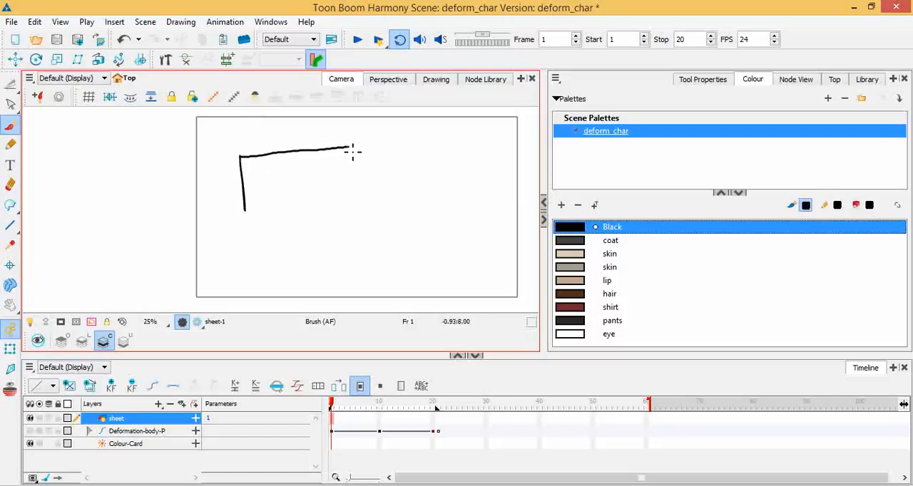
left_click_drag(349, 152, 358, 207)
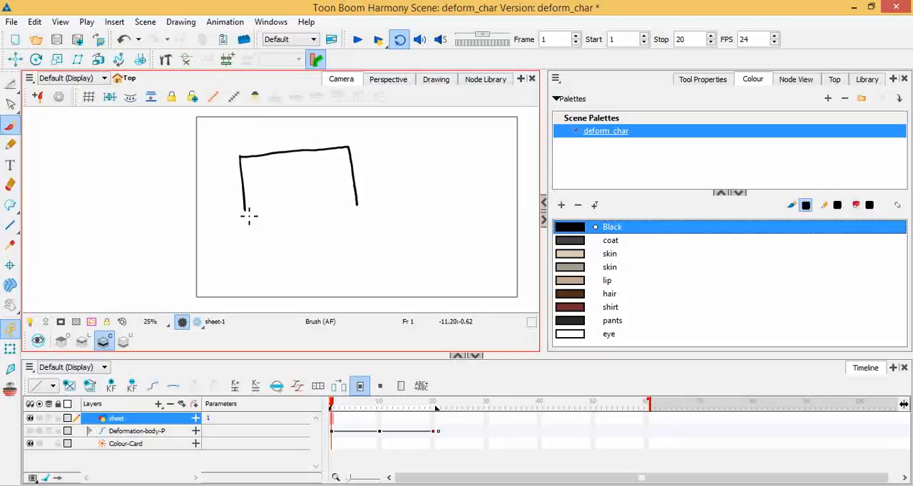
left_click_drag(242, 213, 356, 206)
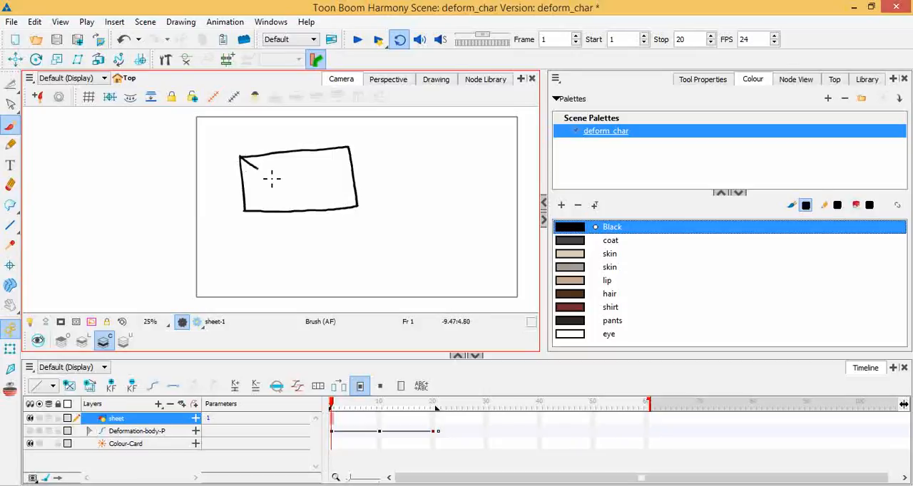
left_click_drag(242, 163, 314, 189)
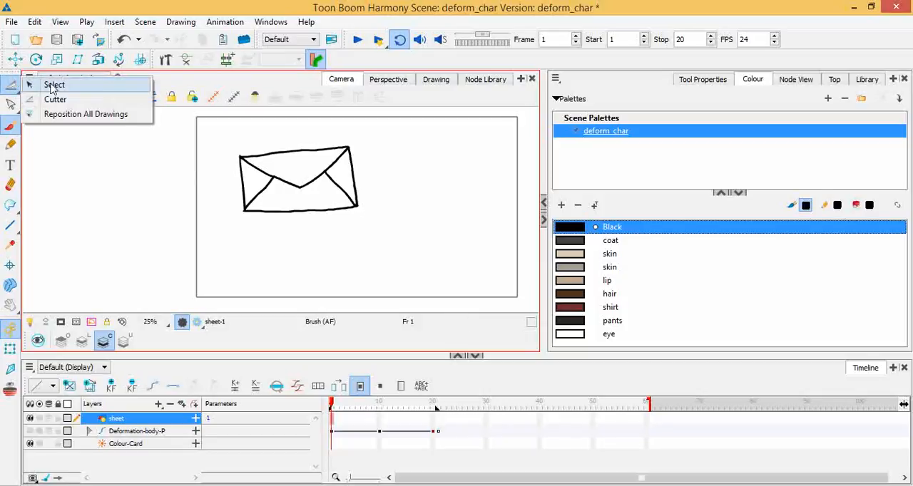
left_click(54, 84)
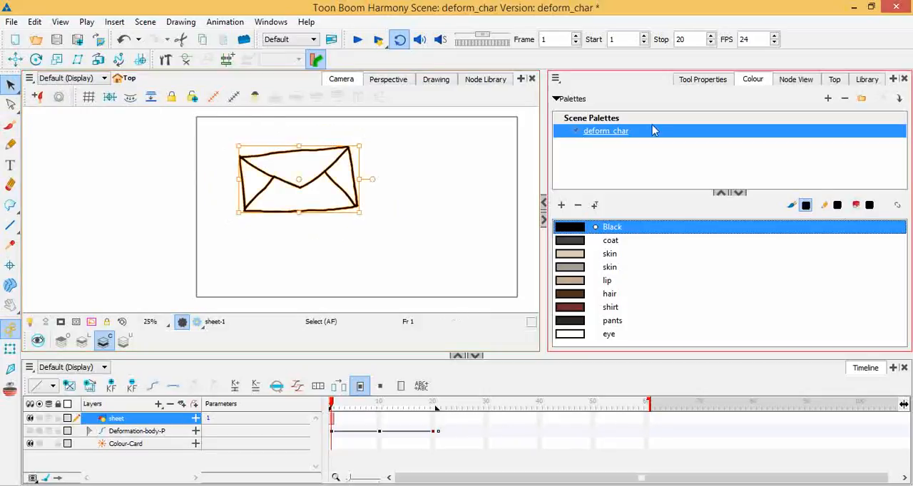
- Select then deselect the envelope drawing and switch to the Rigging tool
left_click(702, 79)
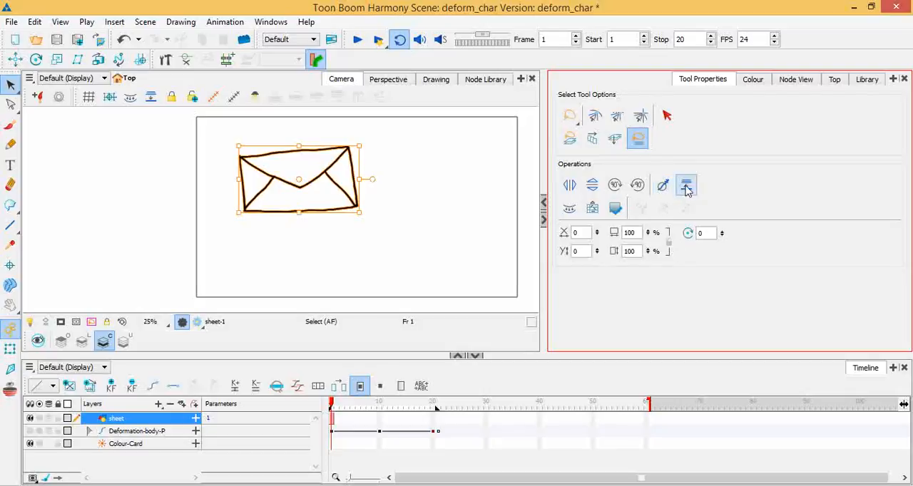
left_click(663, 185)
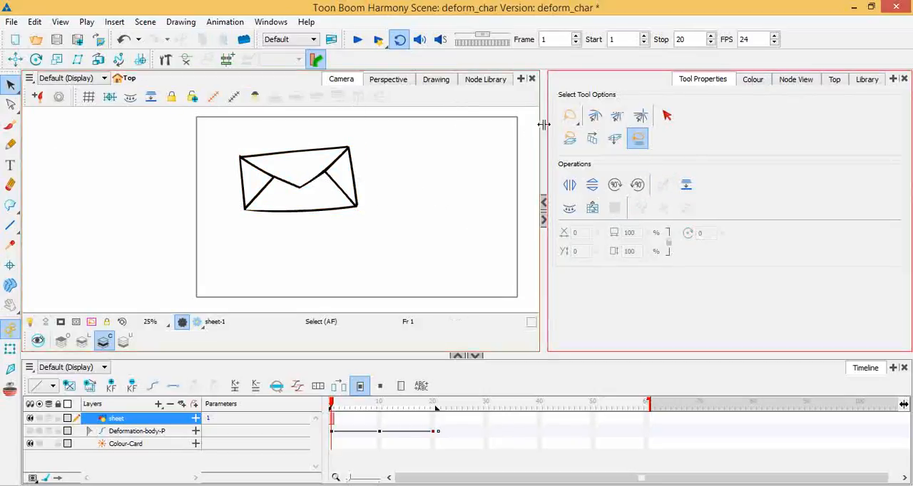
left_click(165, 59)
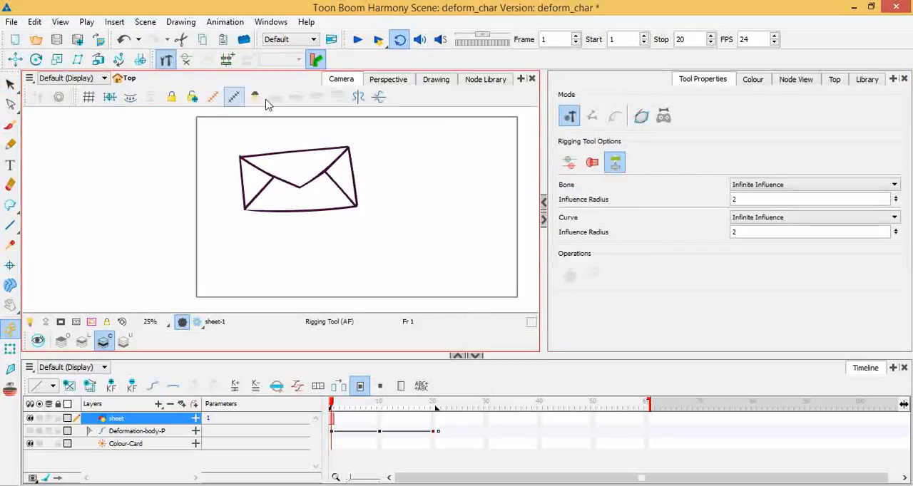
- Build an Envelope-mode deformation chain with points at the envelope's corners
left_click(639, 116)
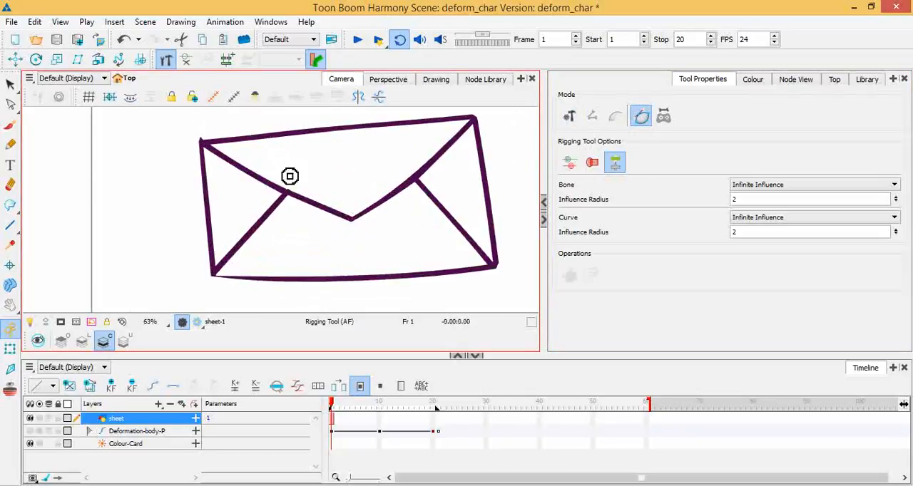
left_click_drag(290, 176, 184, 148)
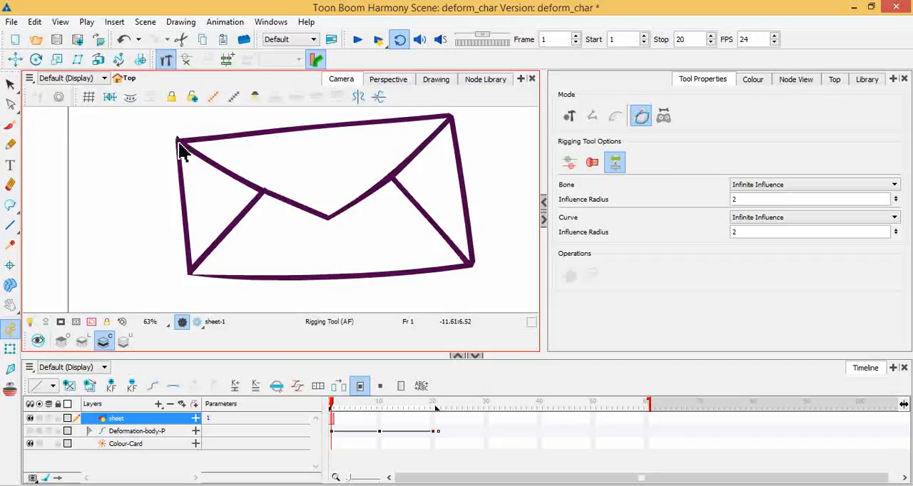
mouse_move(188, 200)
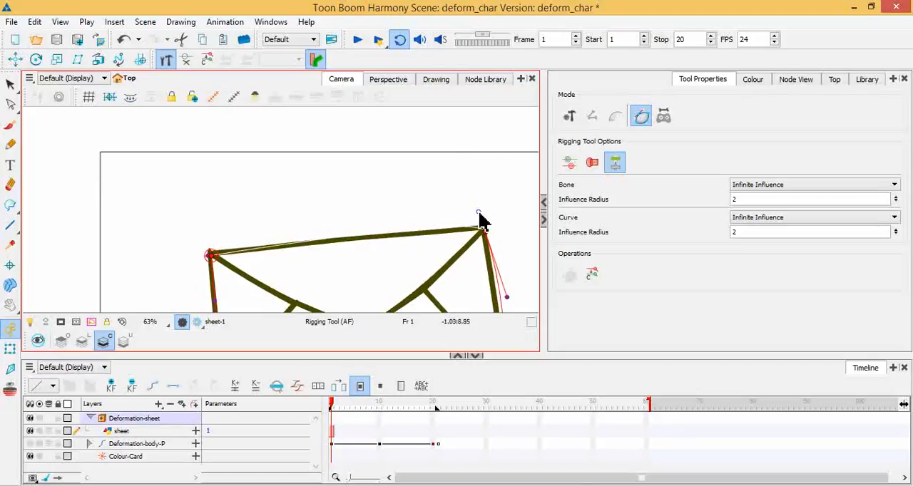
left_click_drag(477, 214, 487, 227)
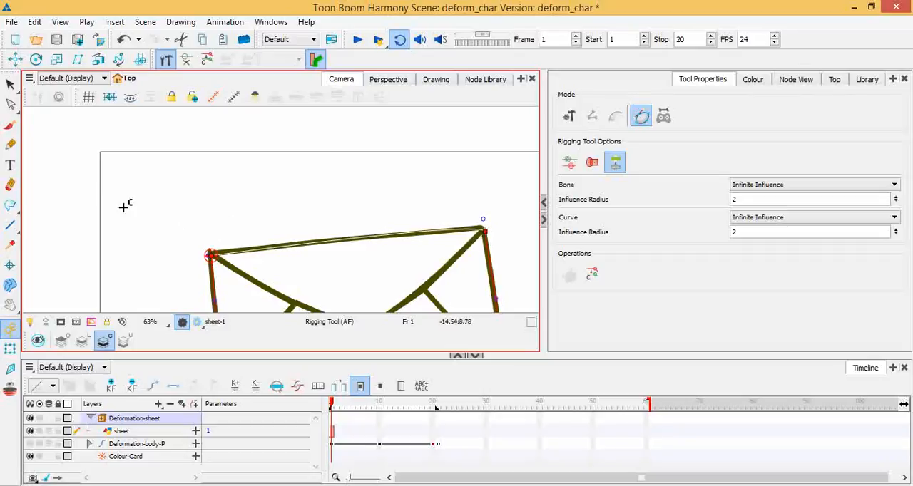
mouse_move(40, 277)
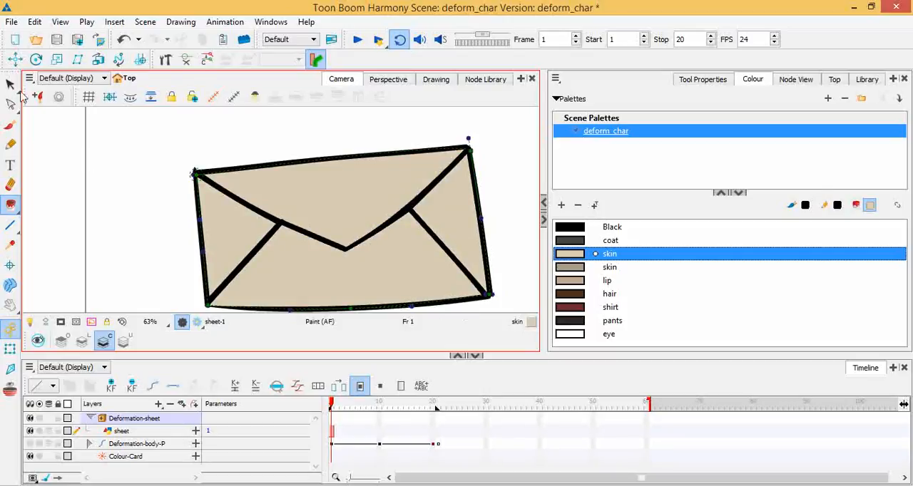
- Rename the sheet layer to 'envelope' and pick Select then the deformation Transform tool
left_click(185, 59)
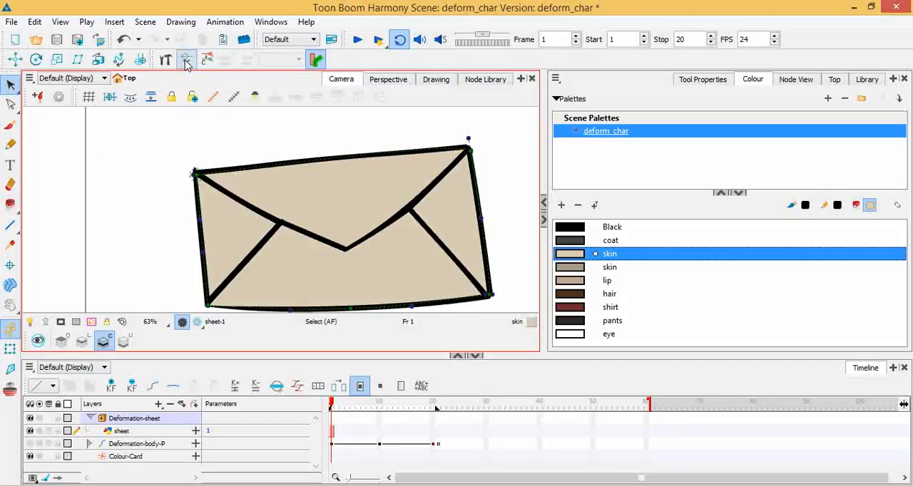
left_click(143, 418)
type("envelope")
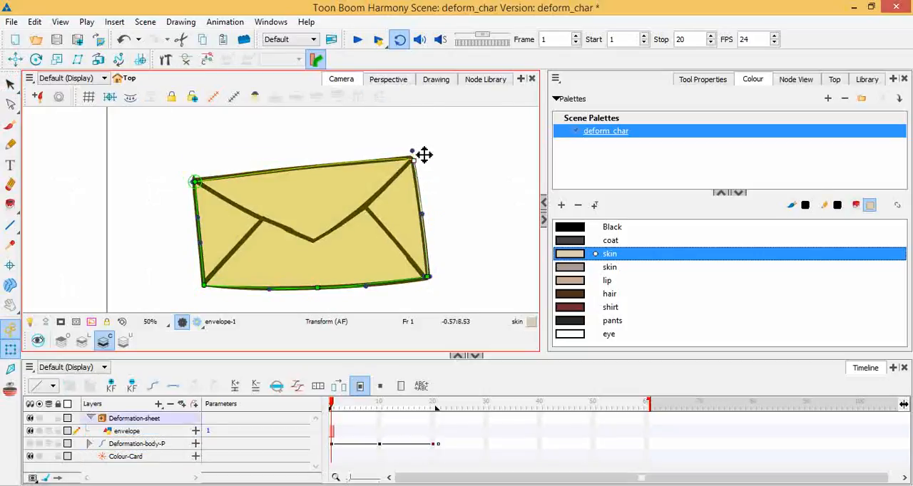
- Drag the envelope's top-right, bottom-left and top-left deformer points, then reselect the Rigging tool
left_click_drag(411, 152, 424, 276)
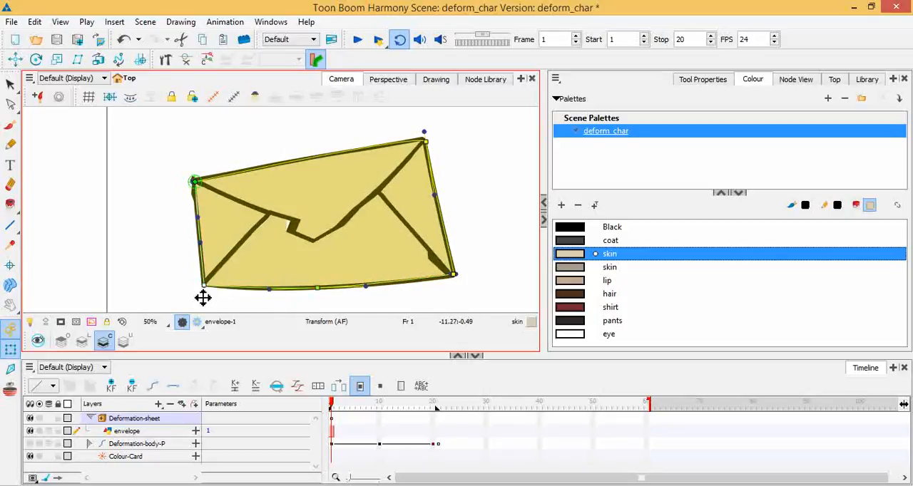
left_click_drag(194, 181, 174, 164)
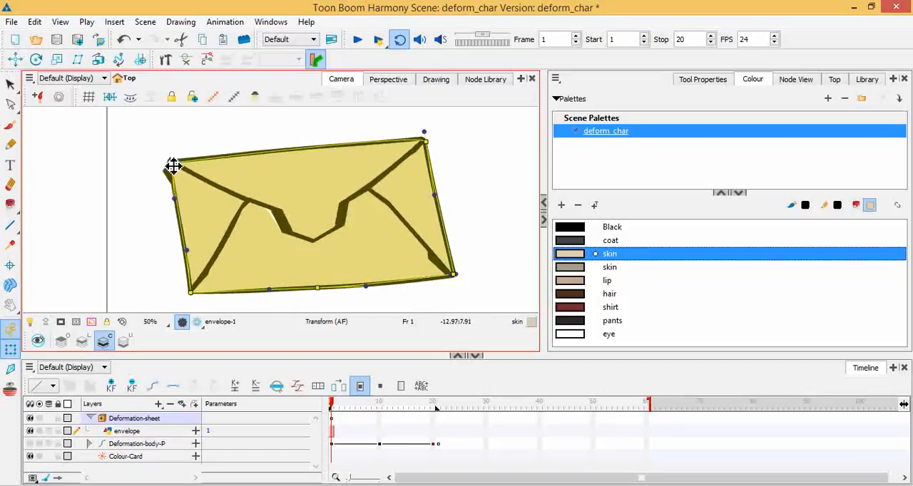
left_click_drag(173, 166, 199, 165)
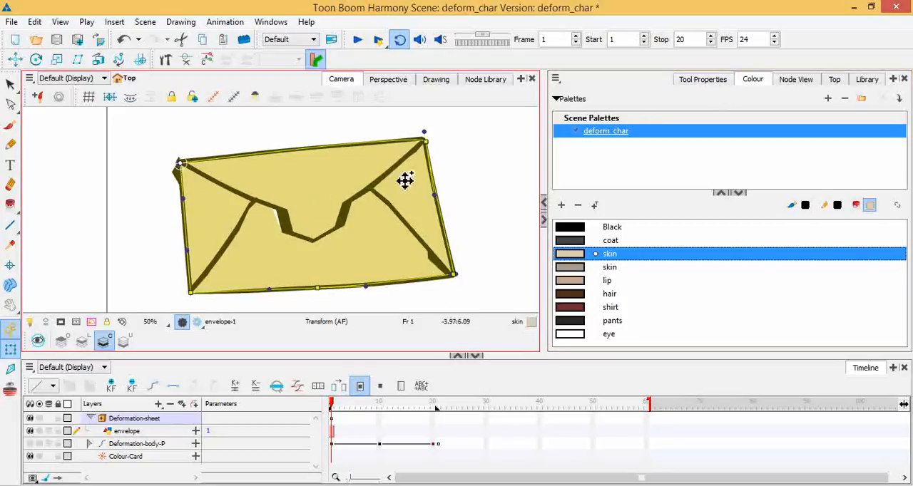
left_click(702, 79)
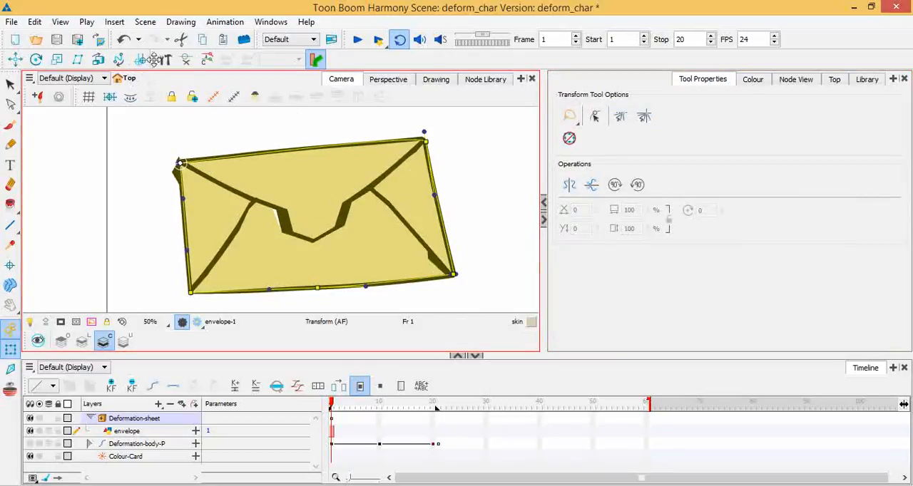
left_click(167, 59)
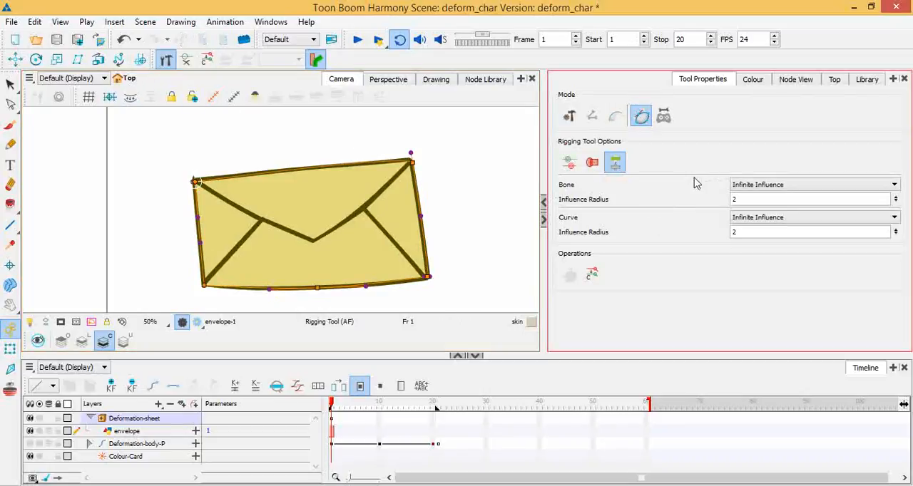
mouse_move(601, 233)
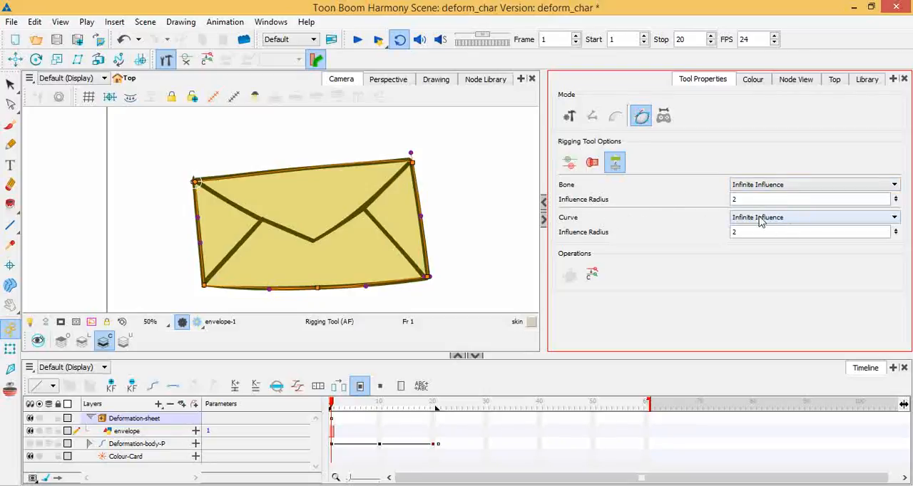
- Set Curve influence to Shaped Influence with Influence Radius 22, bending the bottom edge
left_click(812, 217)
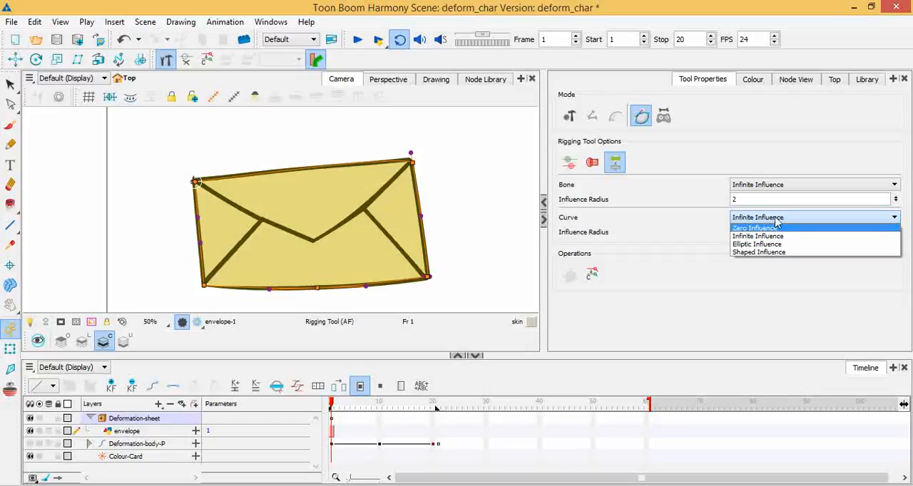
left_click(759, 252)
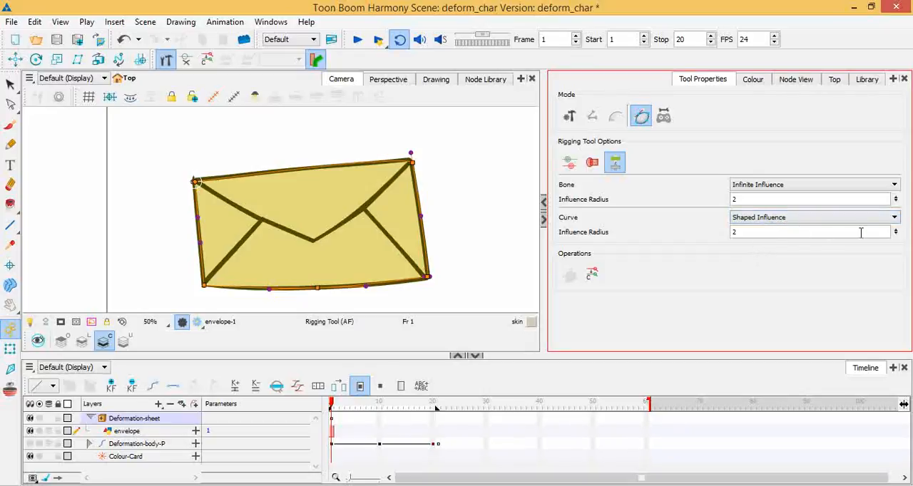
type("2")
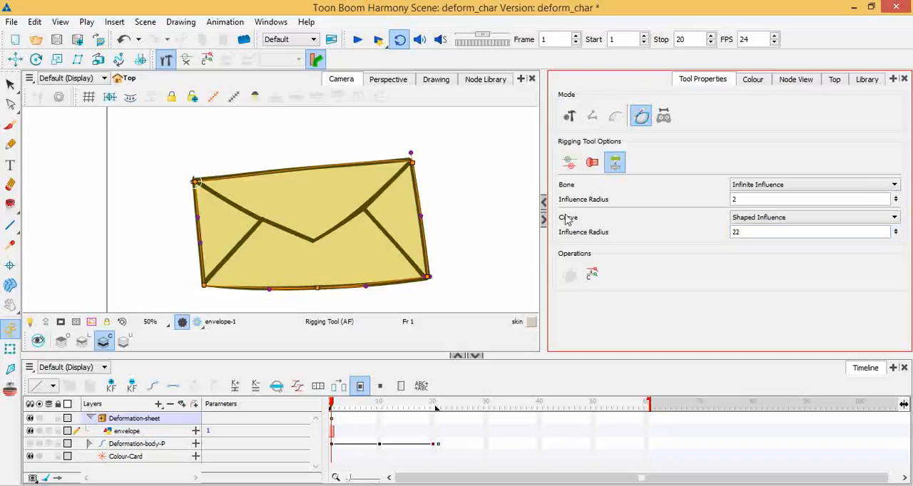
left_click_drag(410, 155, 399, 182)
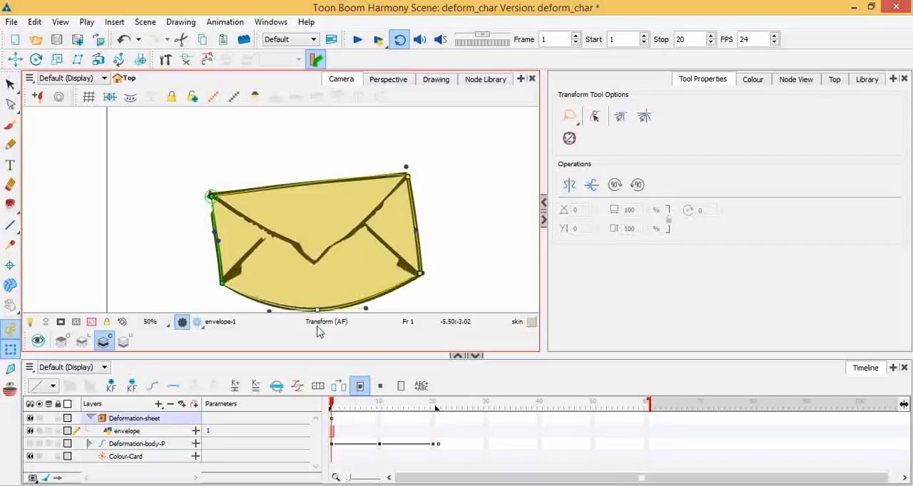
- Straighten the envelope's bottom edge and raise its top-right deformation point
left_click_drag(317, 310, 320, 291)
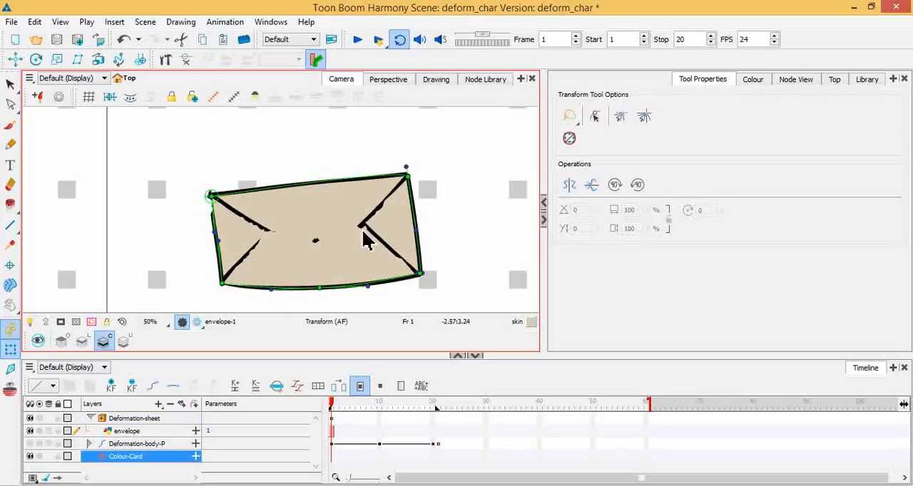
mouse_move(317, 183)
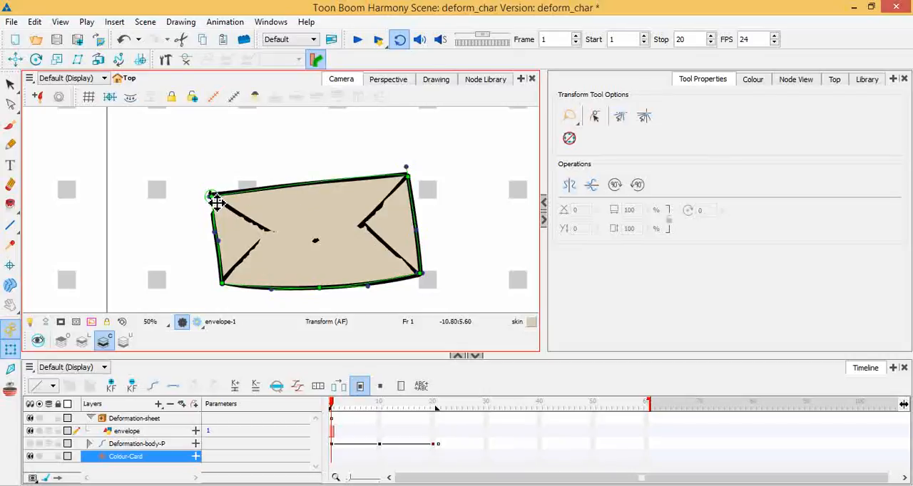
left_click(140, 419)
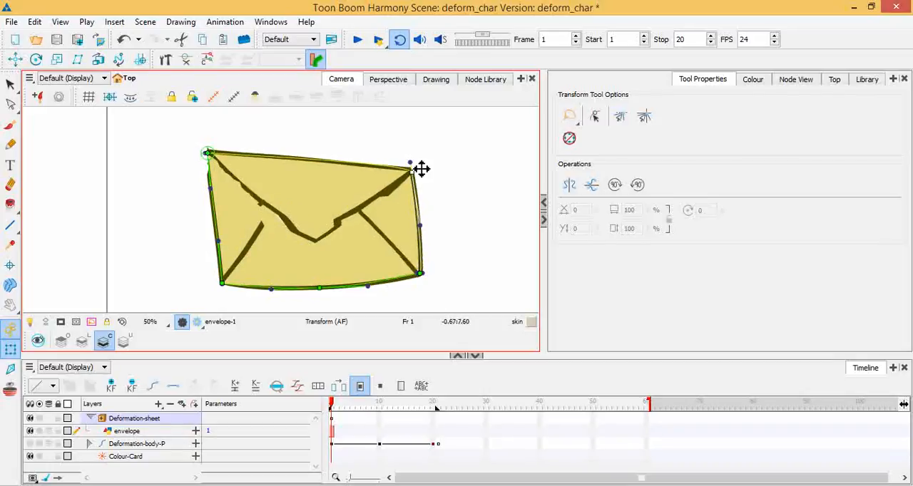
left_click_drag(410, 166, 419, 146)
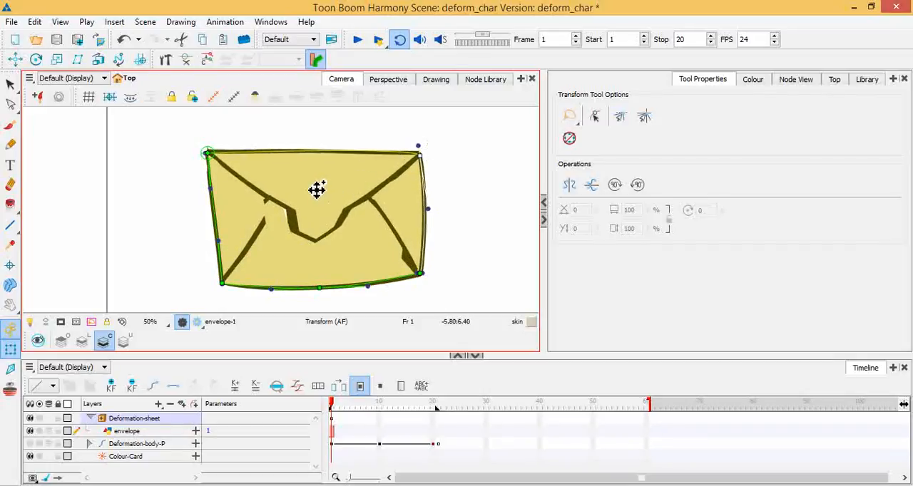
left_click_drag(317, 191, 293, 206)
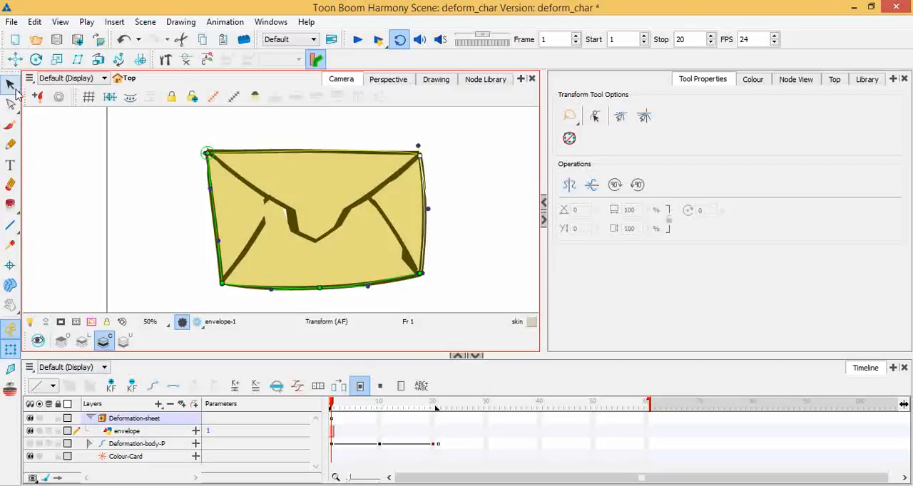
mouse_move(77, 151)
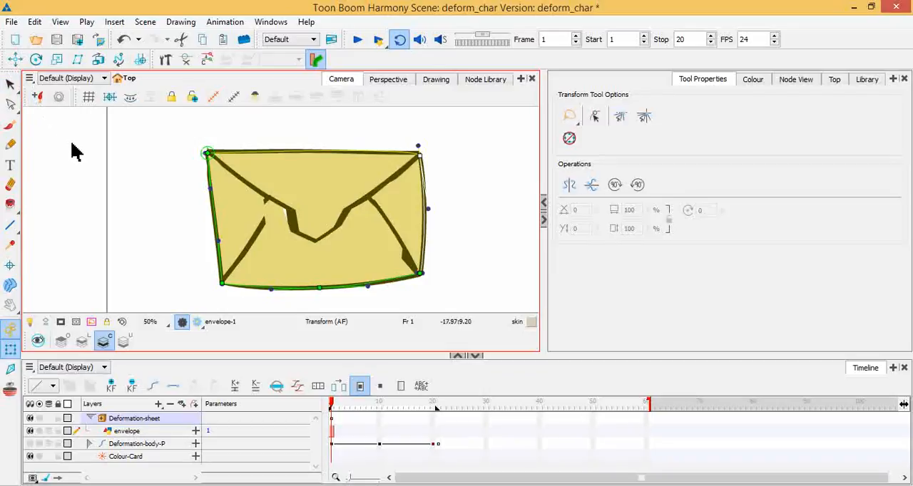
mouse_move(80, 161)
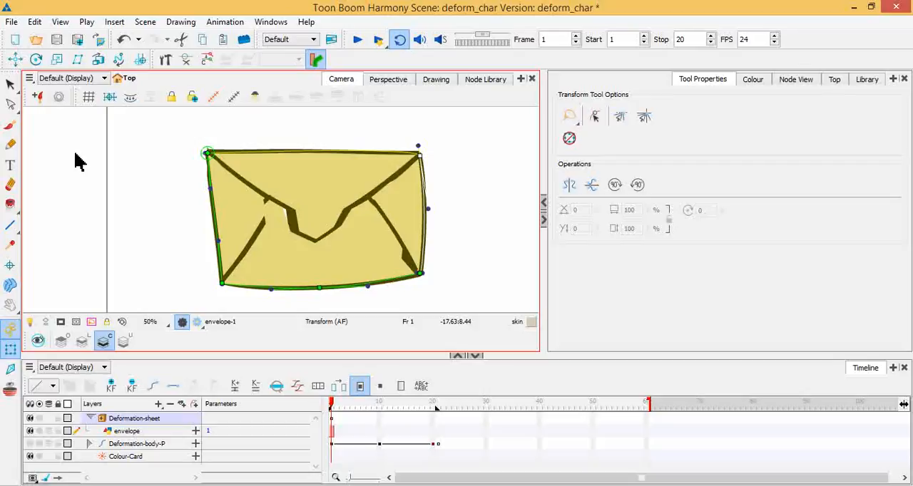
mouse_move(160, 215)
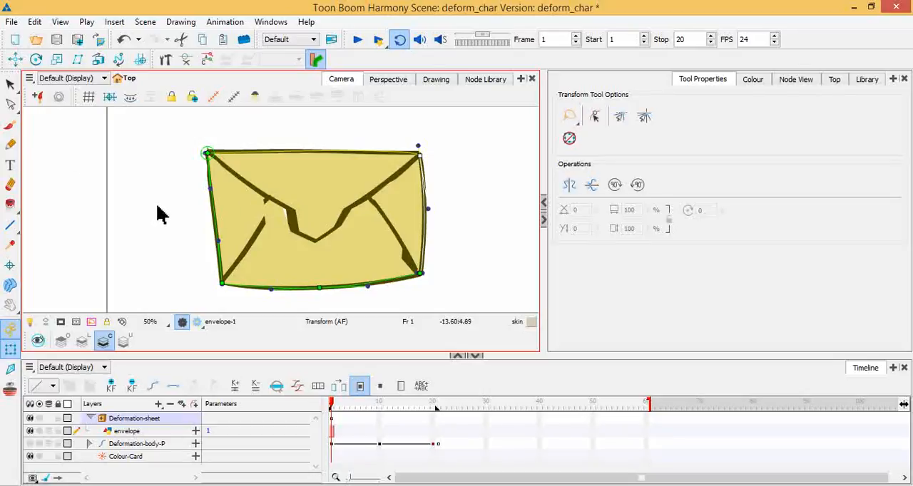